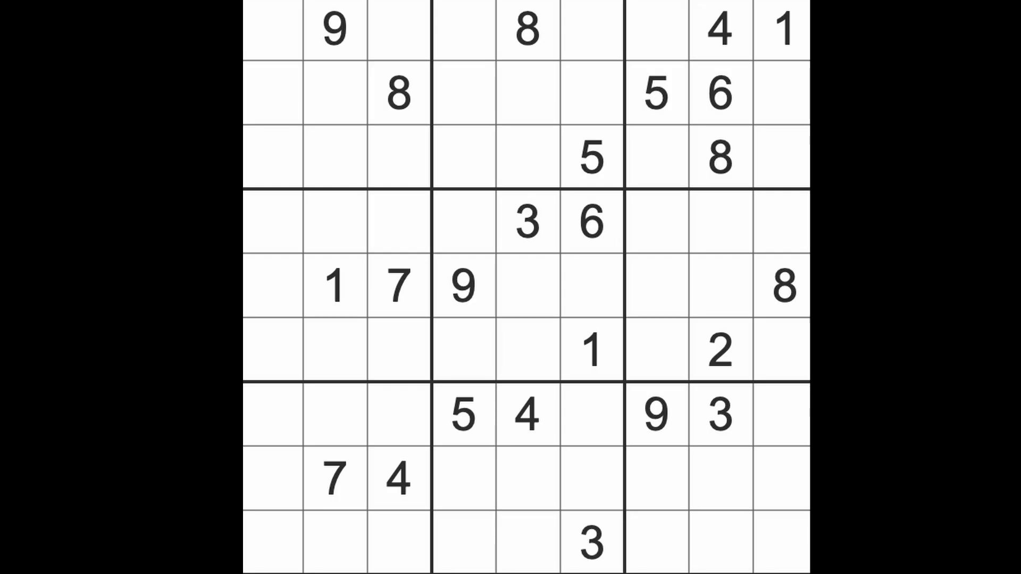
Enter 9 and 1 in row 4, 3 in row 8, and 5s in rows 5 and 6
left_click(655, 96)
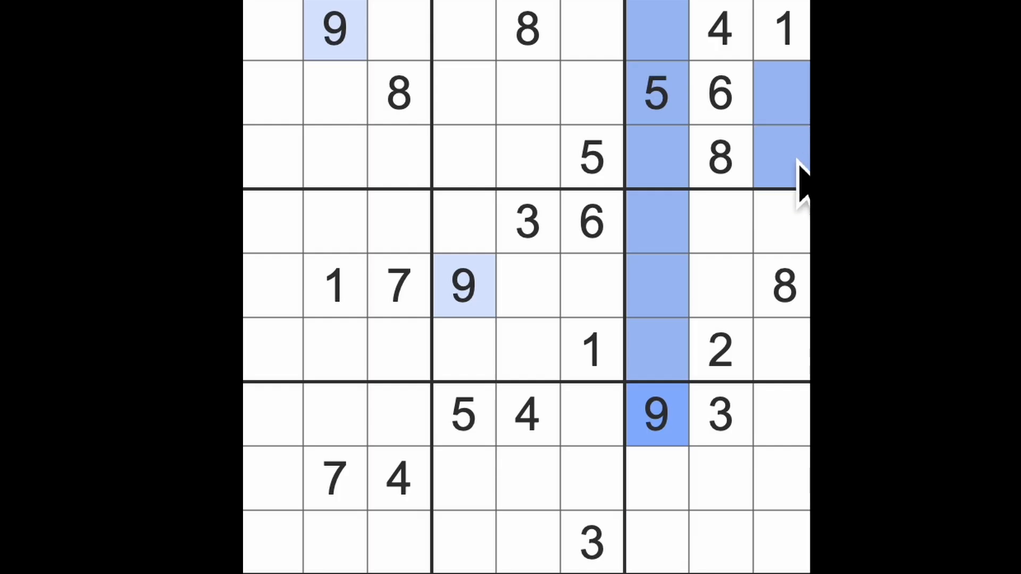
left_click(464, 291)
type("3")
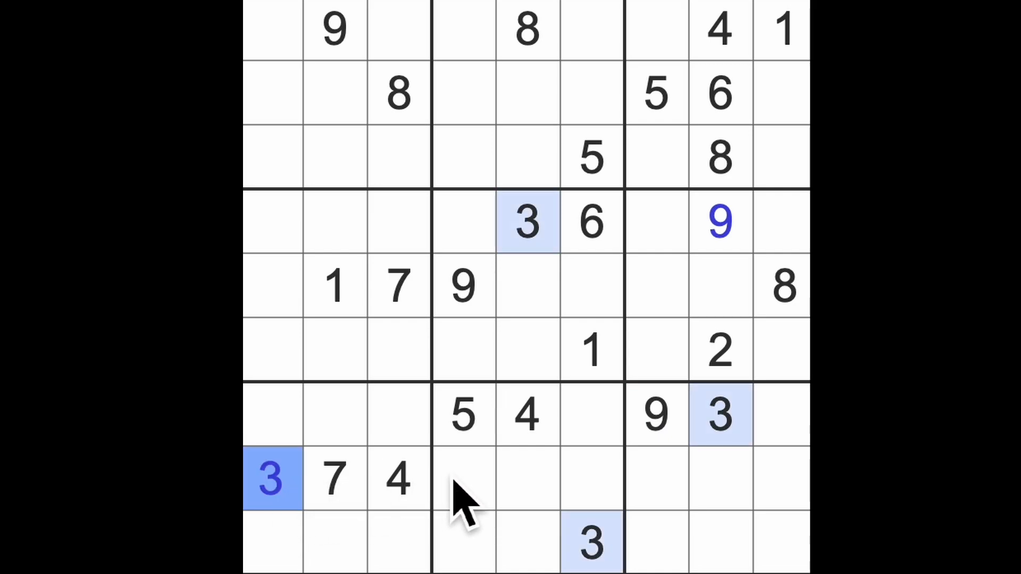
mouse_move(487, 488)
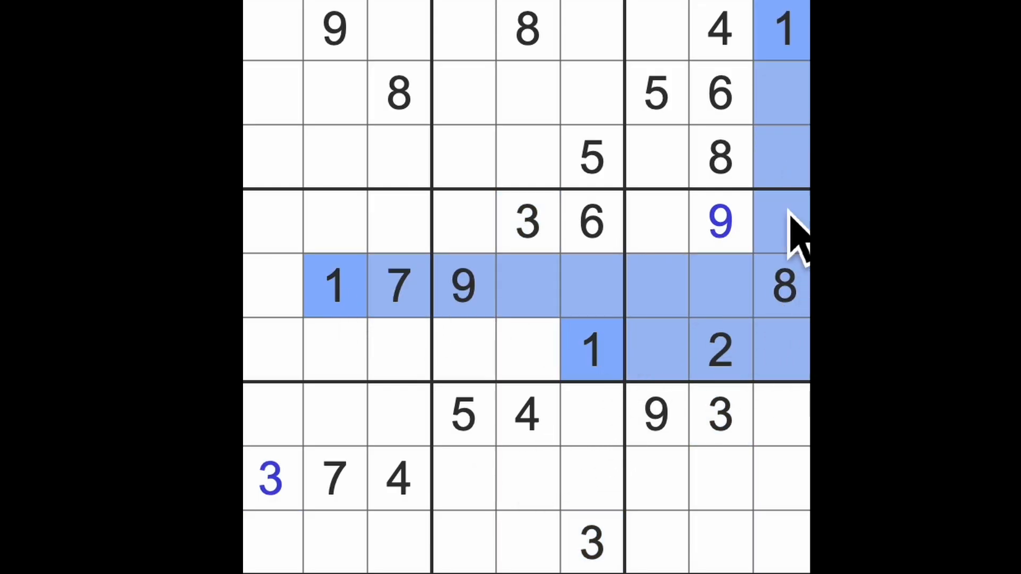
left_click(655, 221)
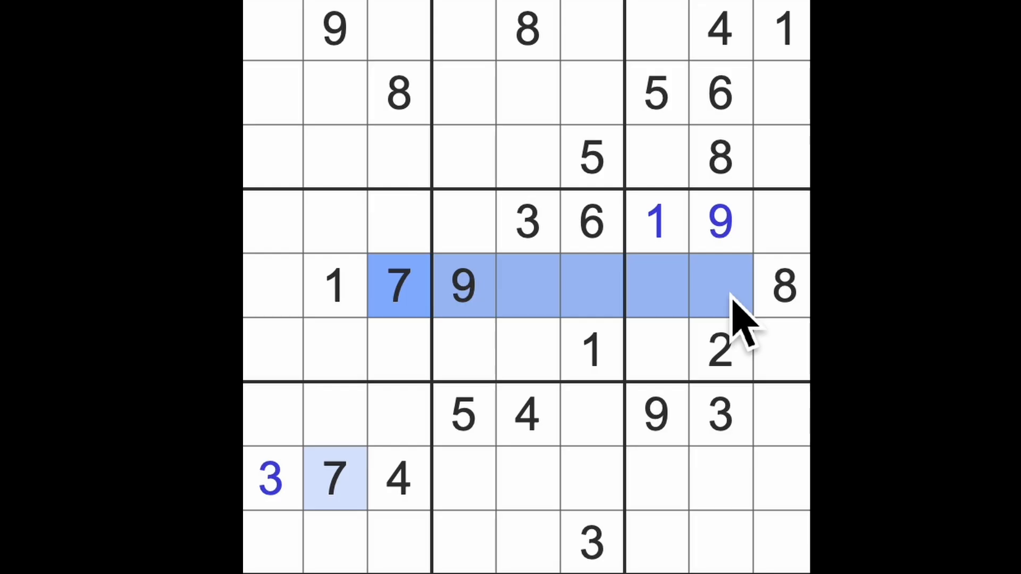
mouse_move(743, 493)
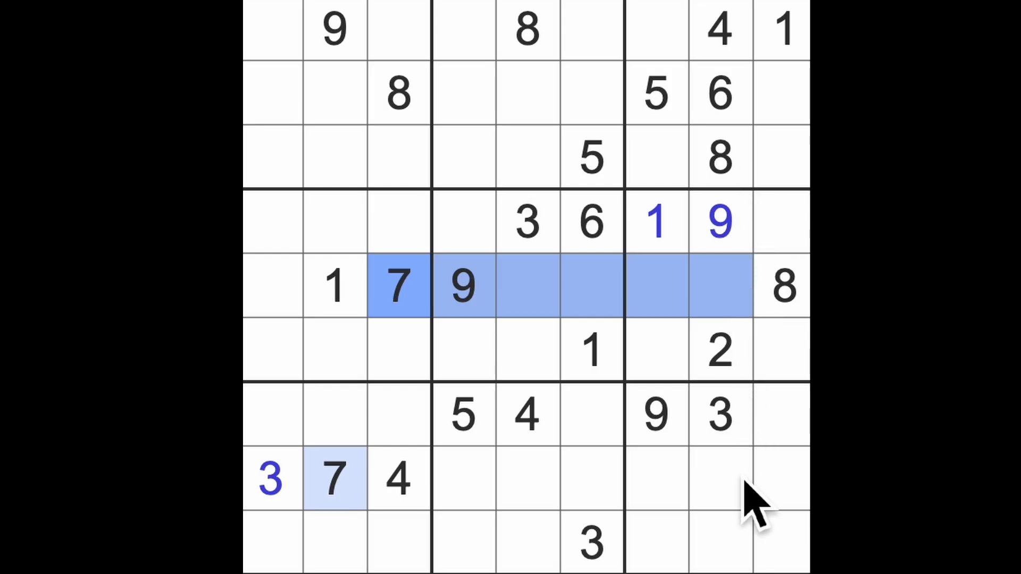
left_click(719, 487)
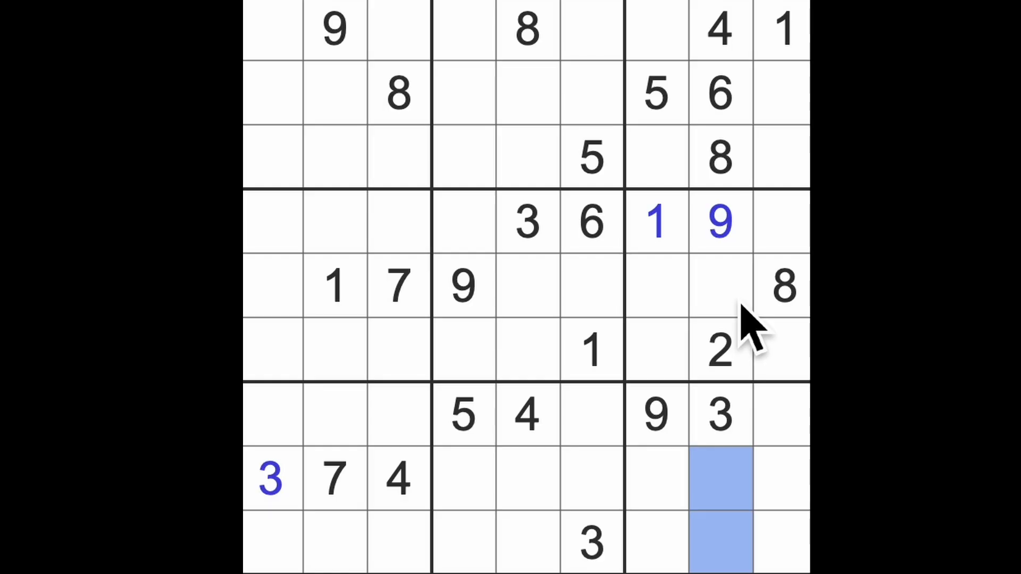
left_click(719, 289)
type("5")
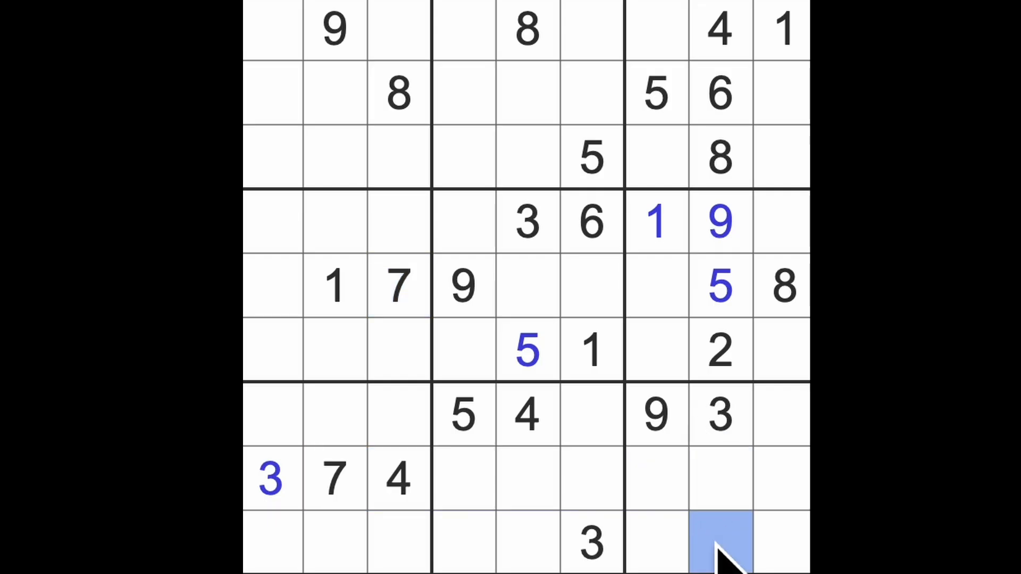
Enter 1 and 7 at the bottom of column 8 and 3 in row 5, column 7
type("1")
type("7")
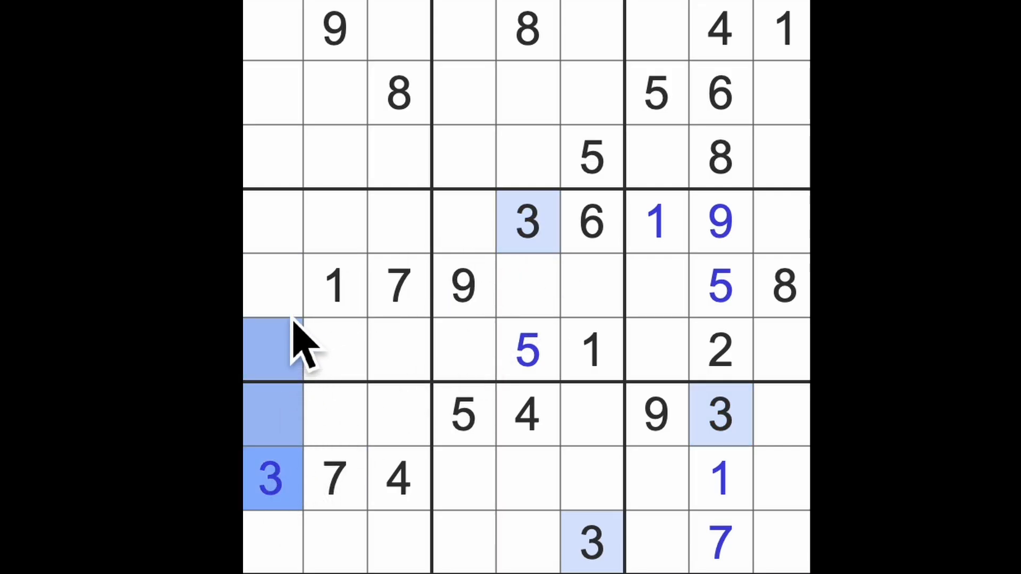
left_click(588, 286)
type("3")
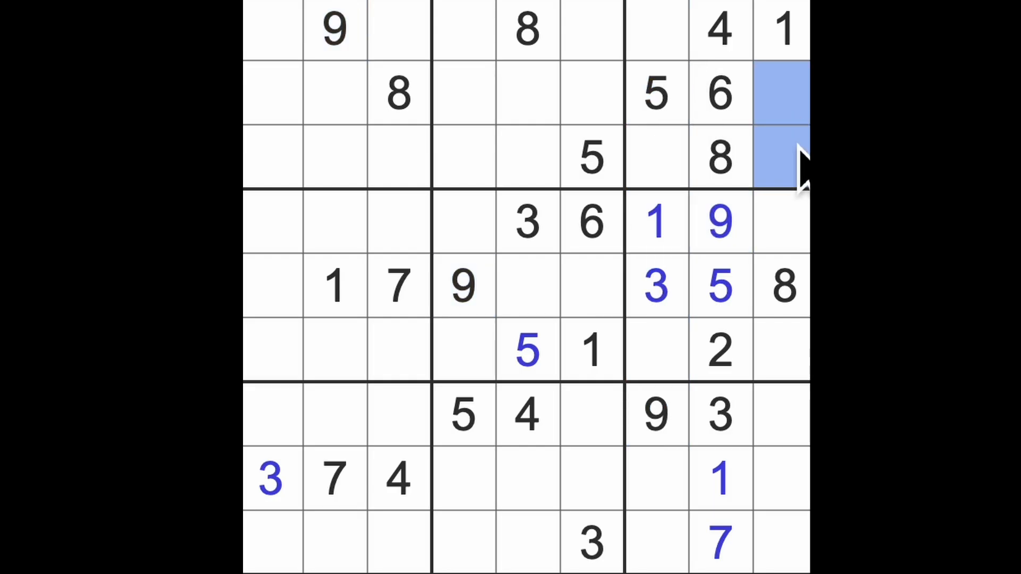
mouse_move(689, 350)
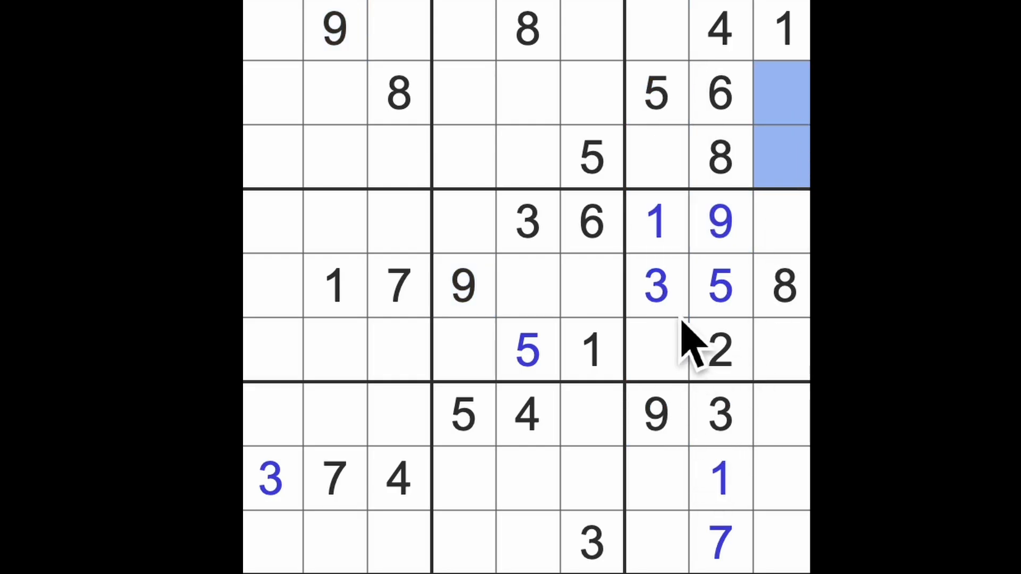
Fill row 5's remaining gaps with 2, 4 and a 6 in its first cell
left_click(658, 155)
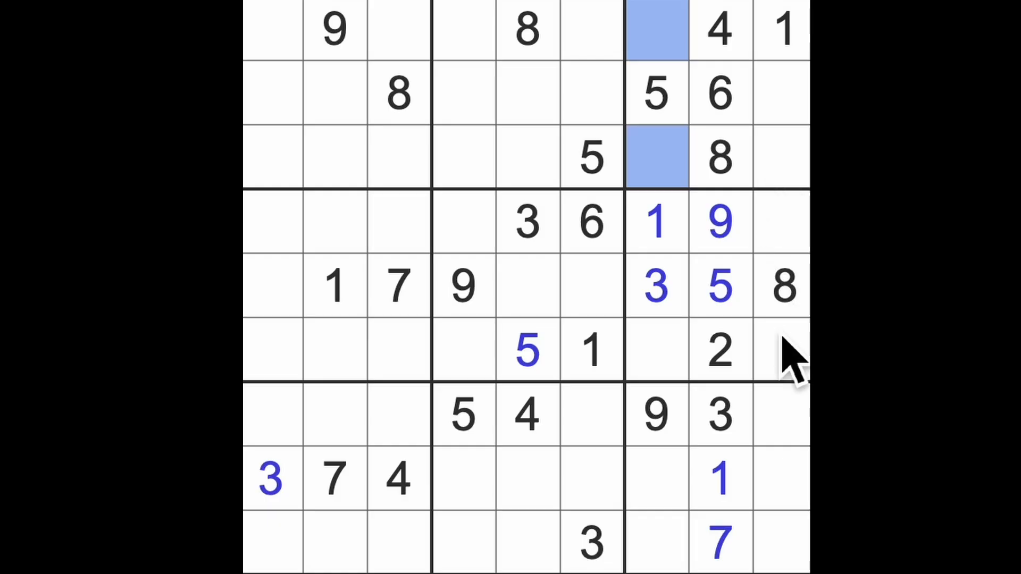
mouse_move(742, 541)
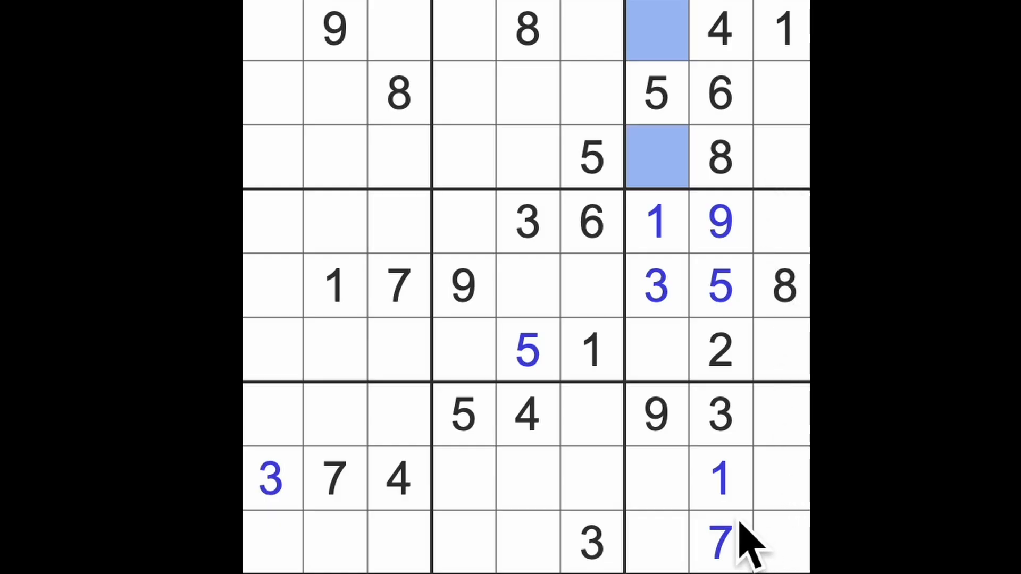
mouse_move(800, 379)
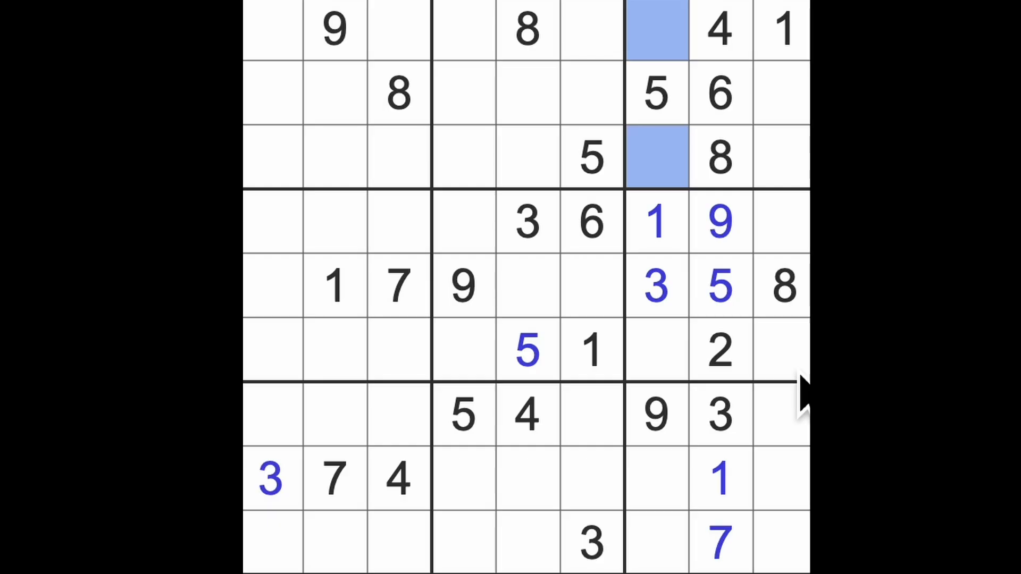
mouse_move(298, 379)
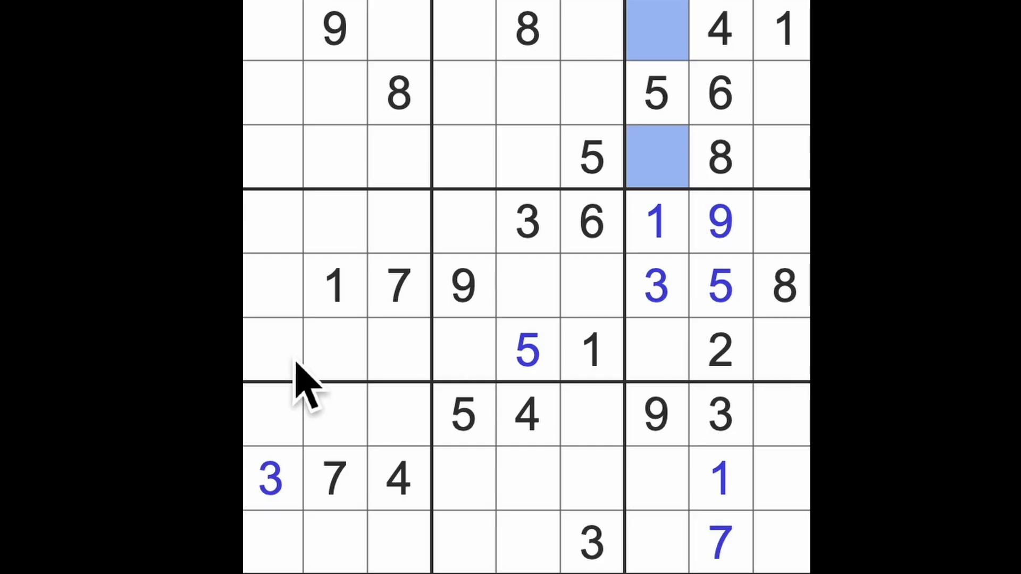
mouse_move(461, 363)
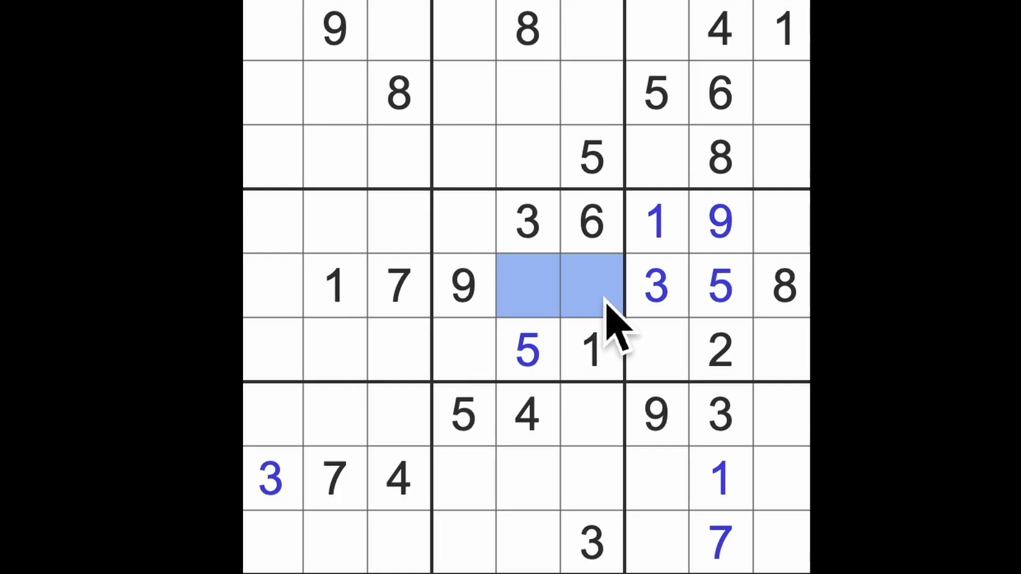
mouse_move(532, 460)
type("2")
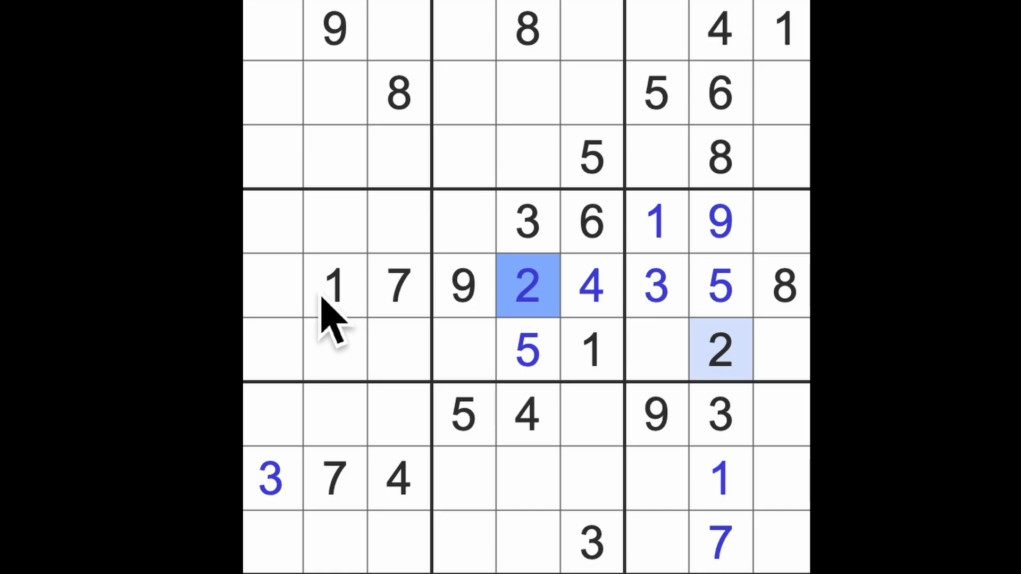
left_click(272, 285)
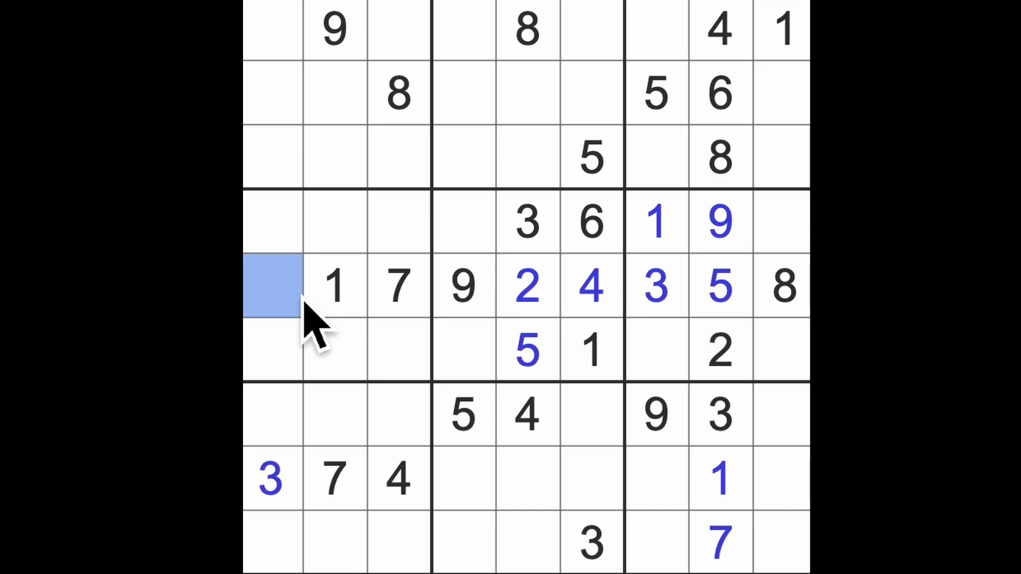
type("6")
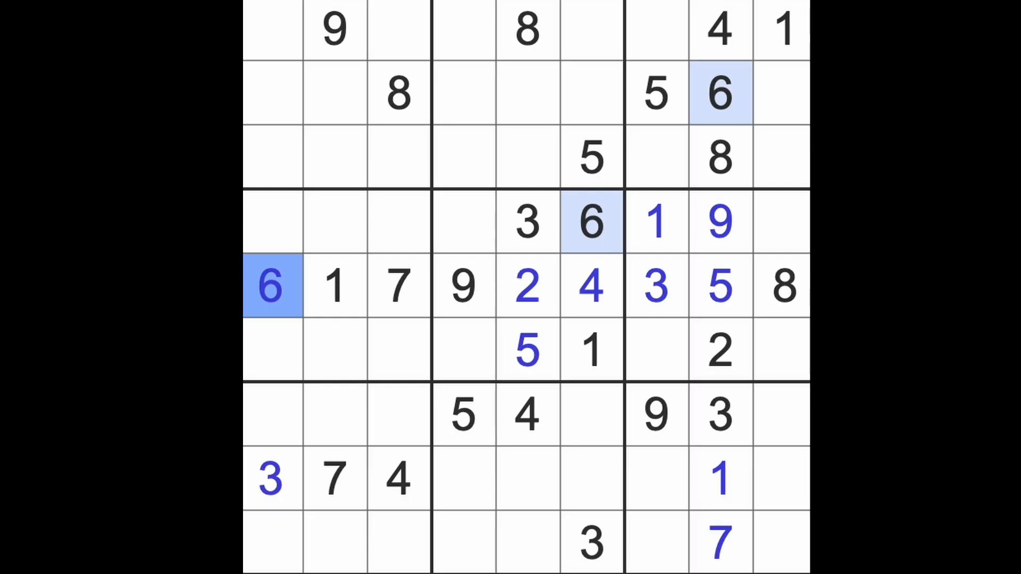
Highlight the 7s and enter a 7 beside the 4 in row 7
left_click(719, 544)
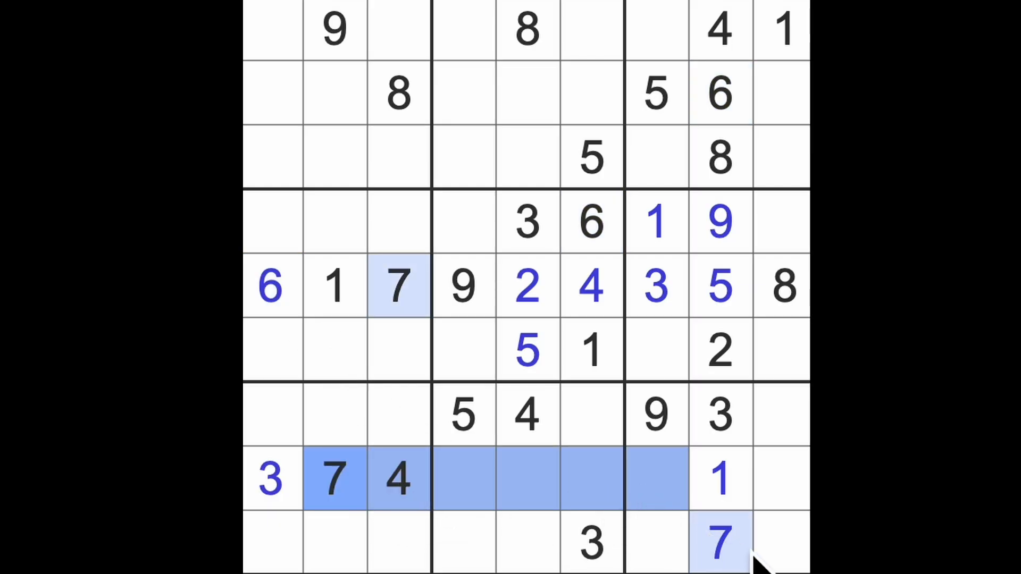
left_click(591, 415)
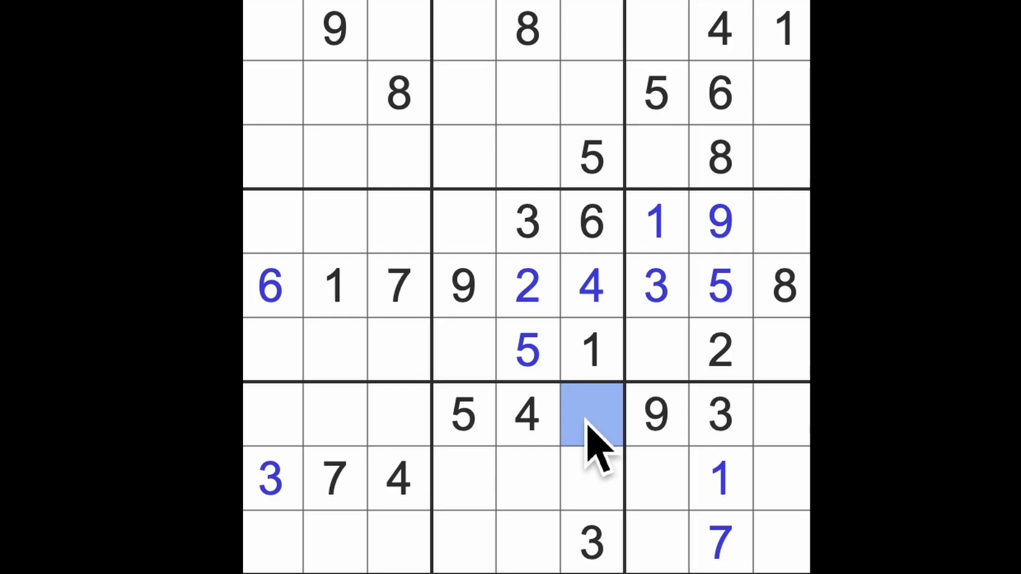
type("7")
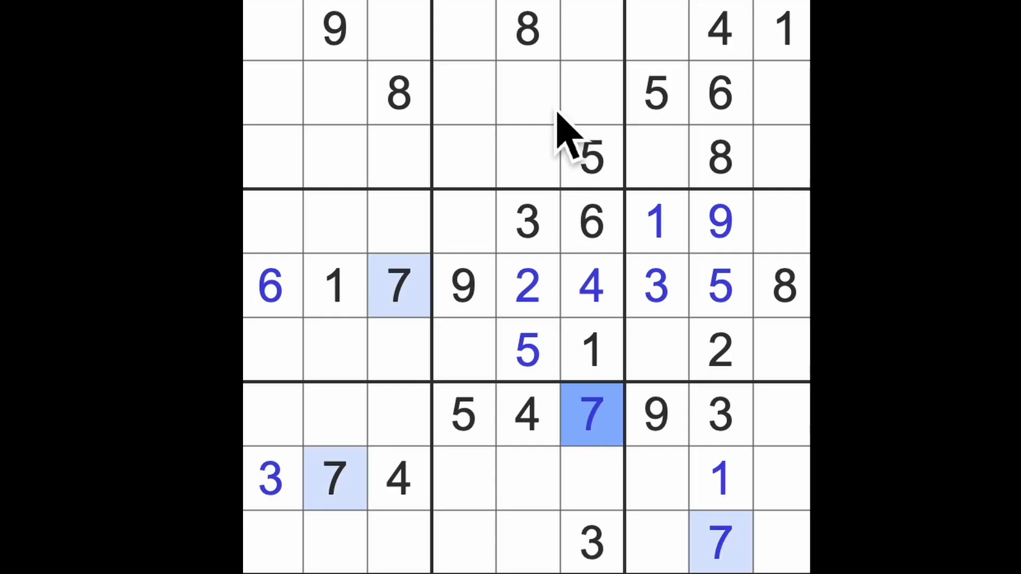
left_click(525, 157)
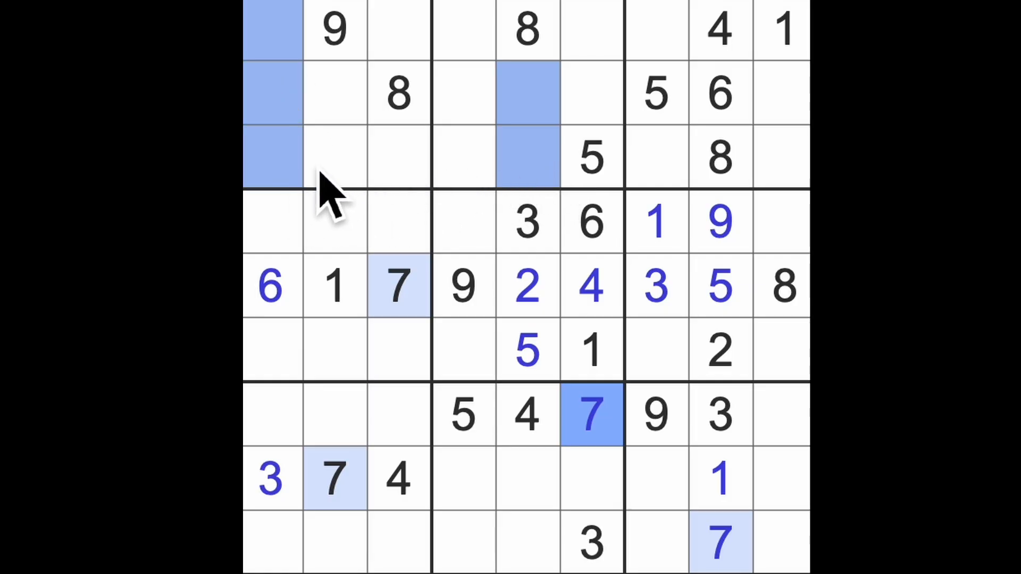
left_click(653, 157)
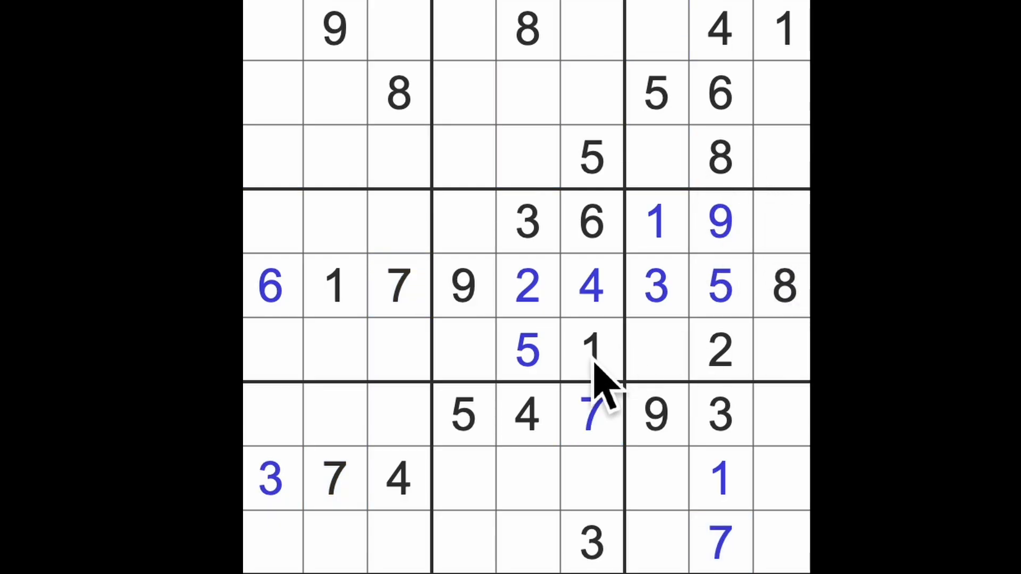
Highlight the placed 1s, 2s and 3s to scan for the next placements
left_click(591, 350)
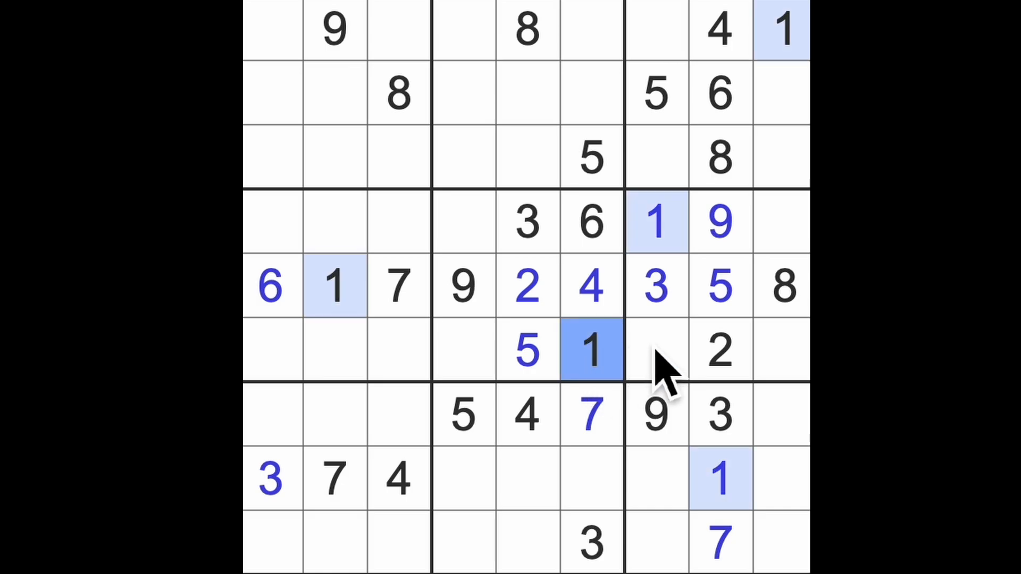
left_click(719, 351)
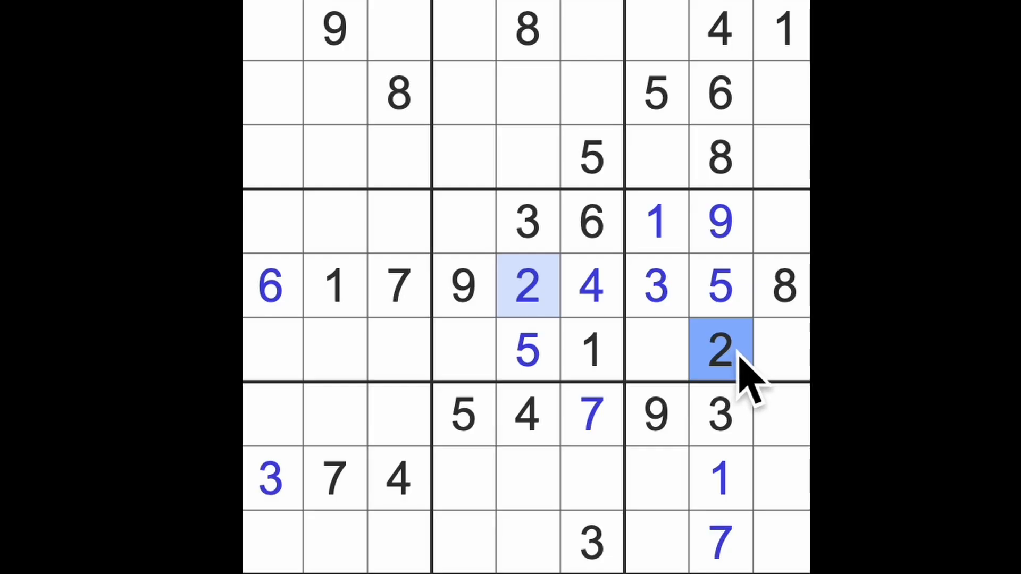
left_click(720, 414)
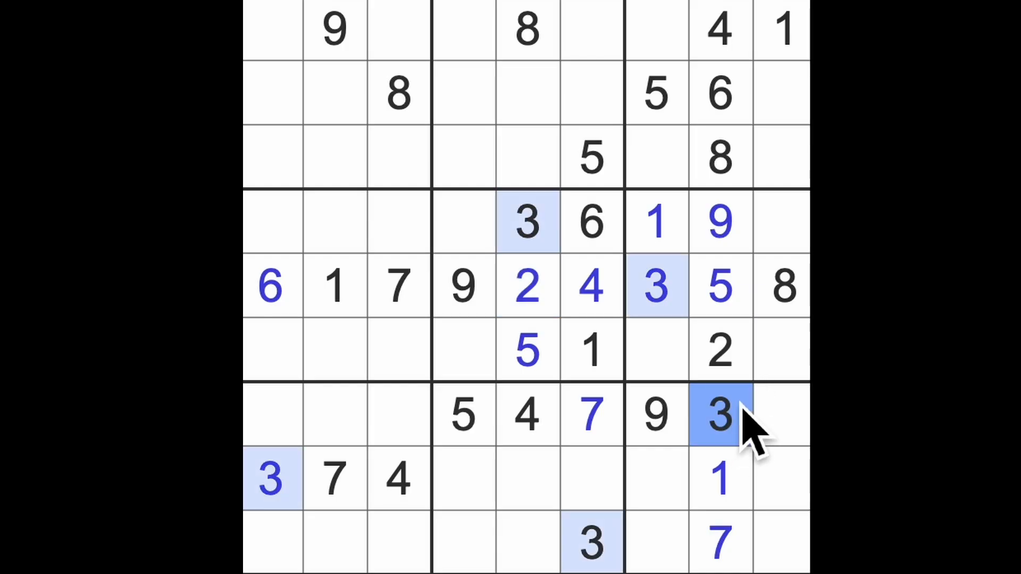
mouse_move(760, 430)
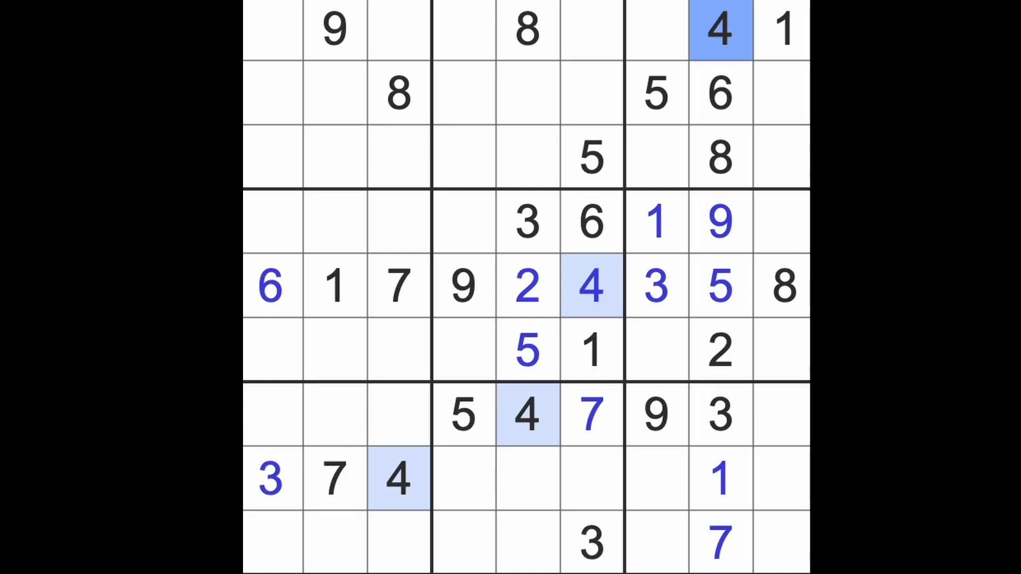
Enter 8 in row 8, column 6 and row 9, column 7, checking the 5s and 9s
left_click(719, 286)
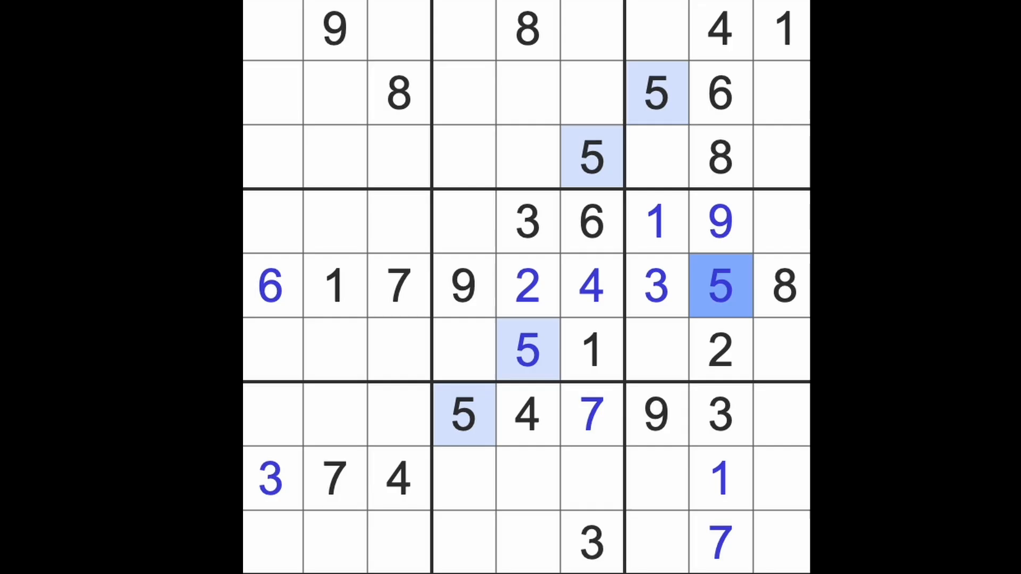
mouse_move(719, 286)
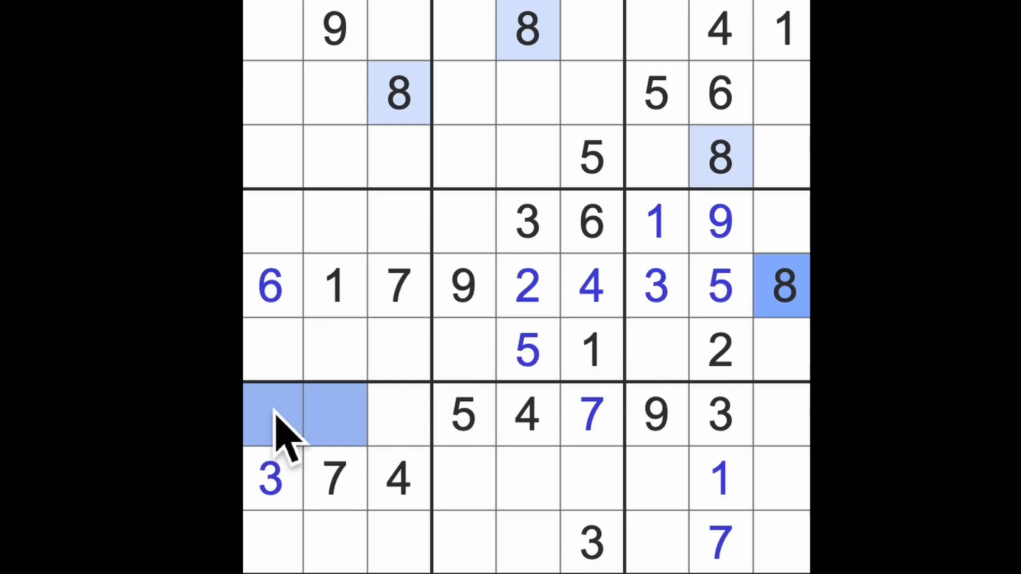
mouse_move(328, 424)
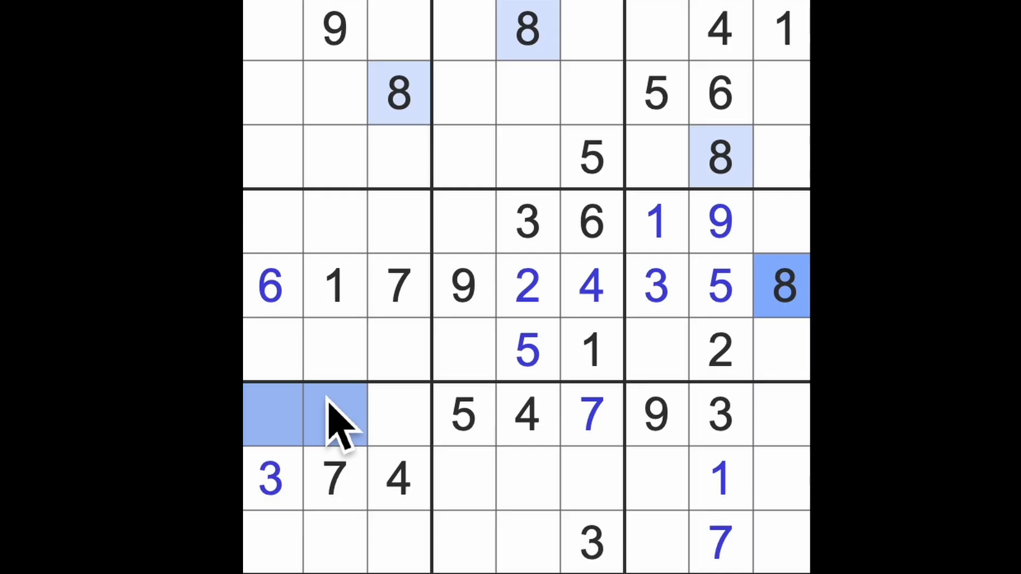
mouse_move(592, 511)
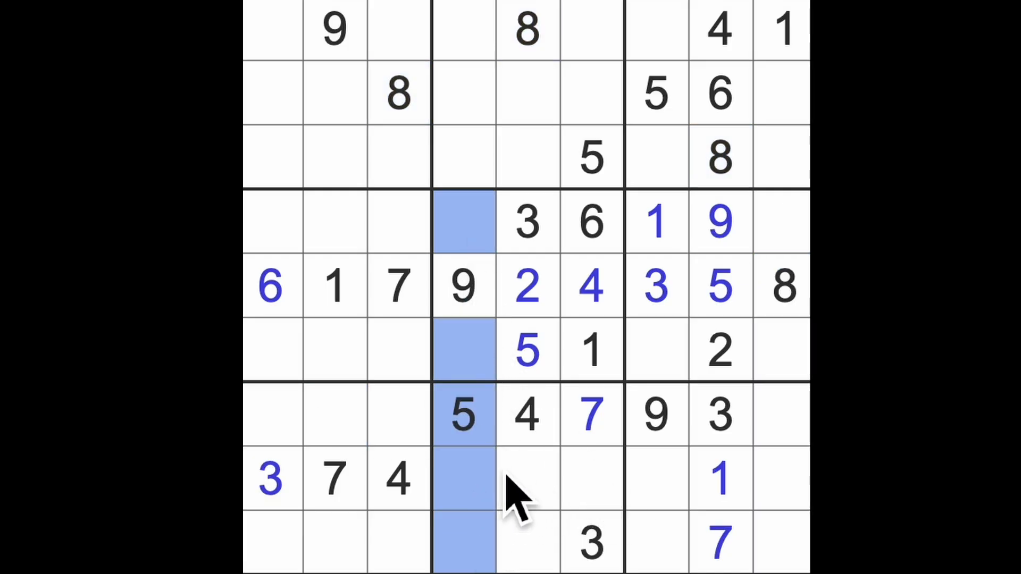
left_click(591, 487)
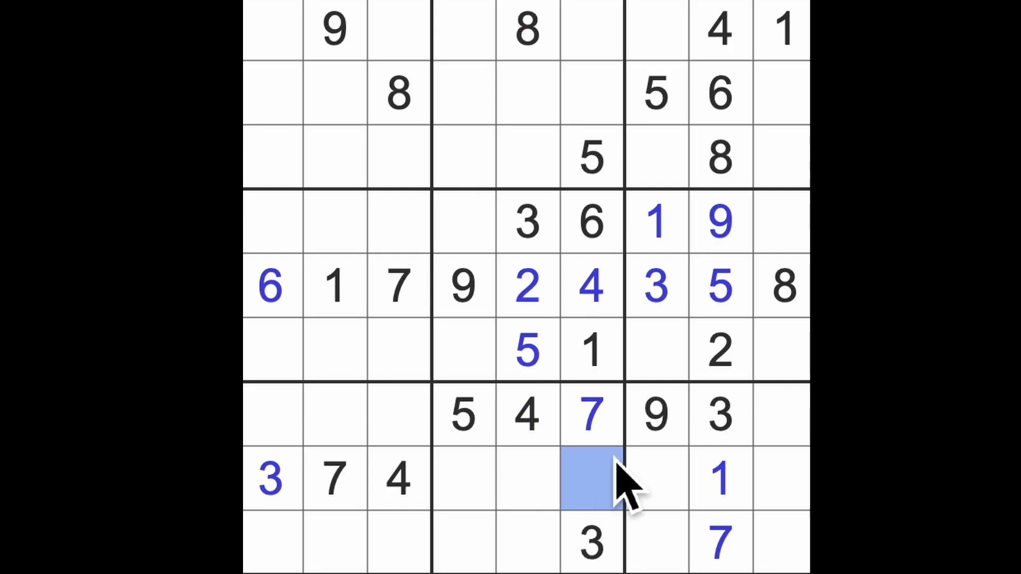
type("8")
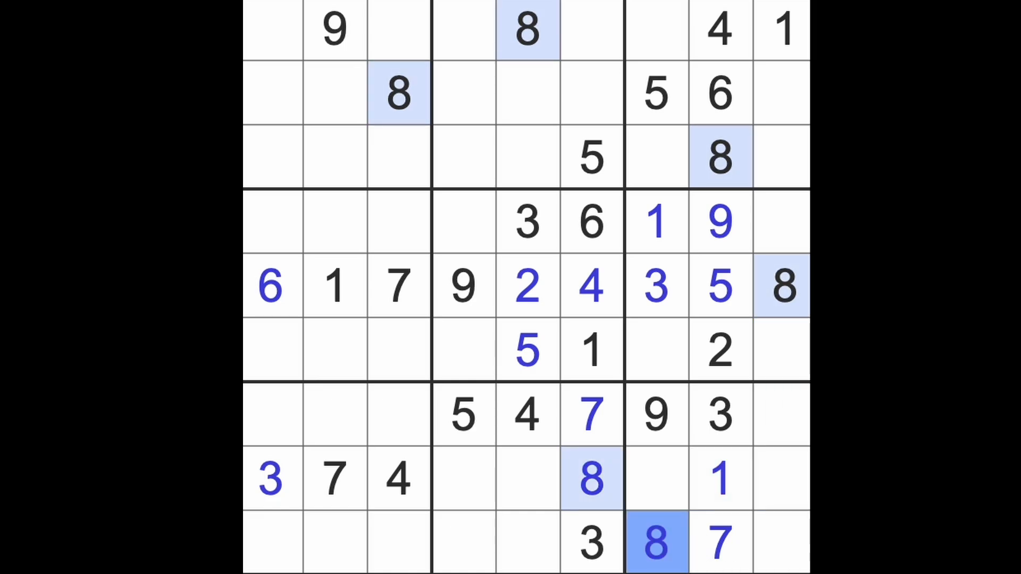
mouse_move(683, 554)
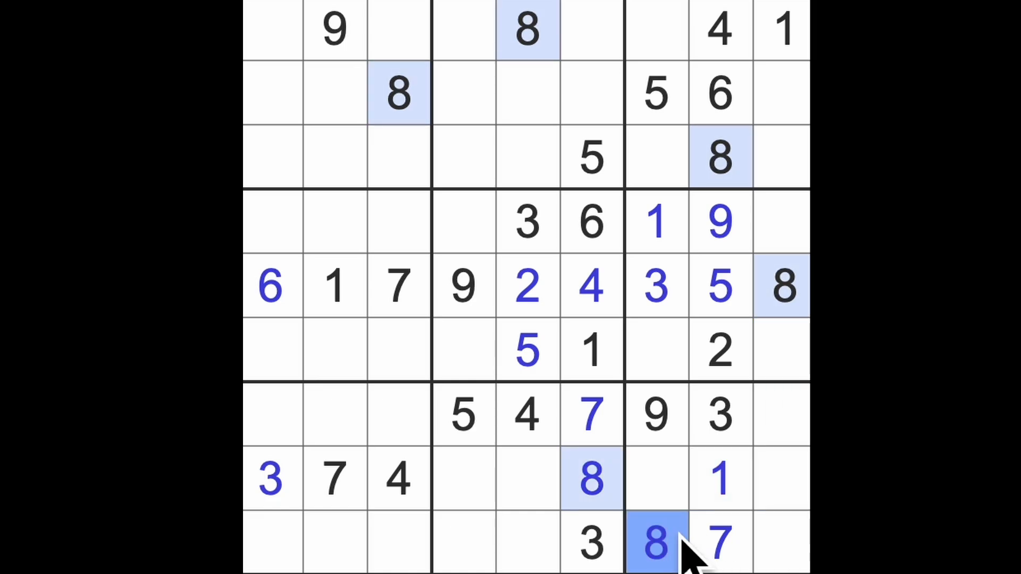
left_click(656, 415)
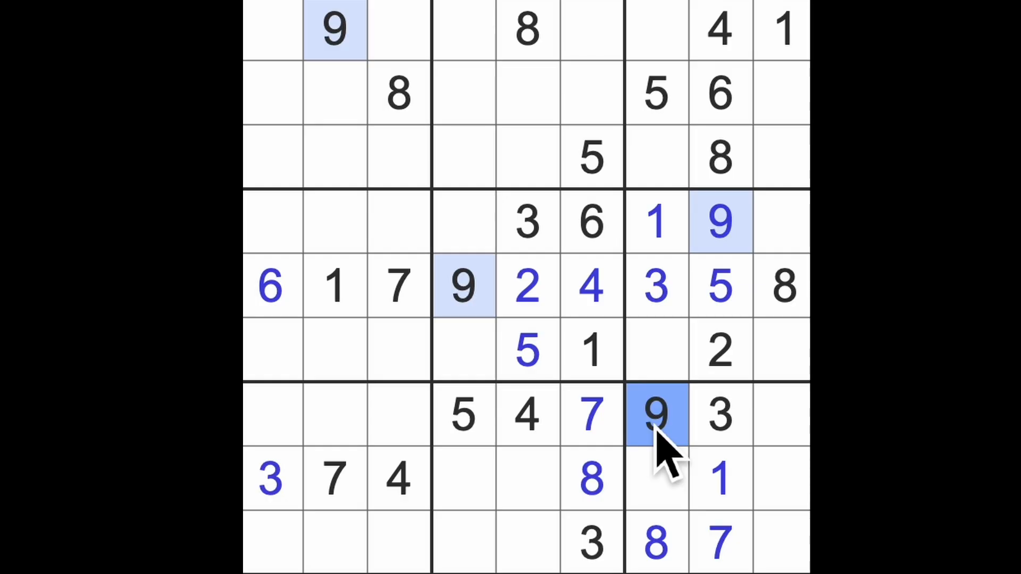
mouse_move(792, 512)
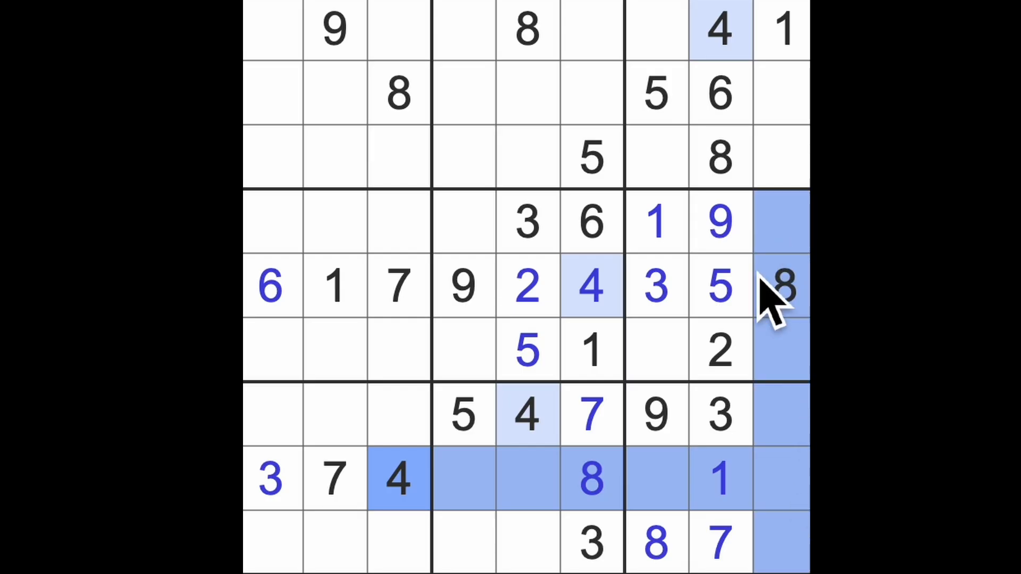
Fill rows 4 and 6 of the centre and right boxes with 8, 7, 4, 7 and 6
left_click(657, 348)
type("4")
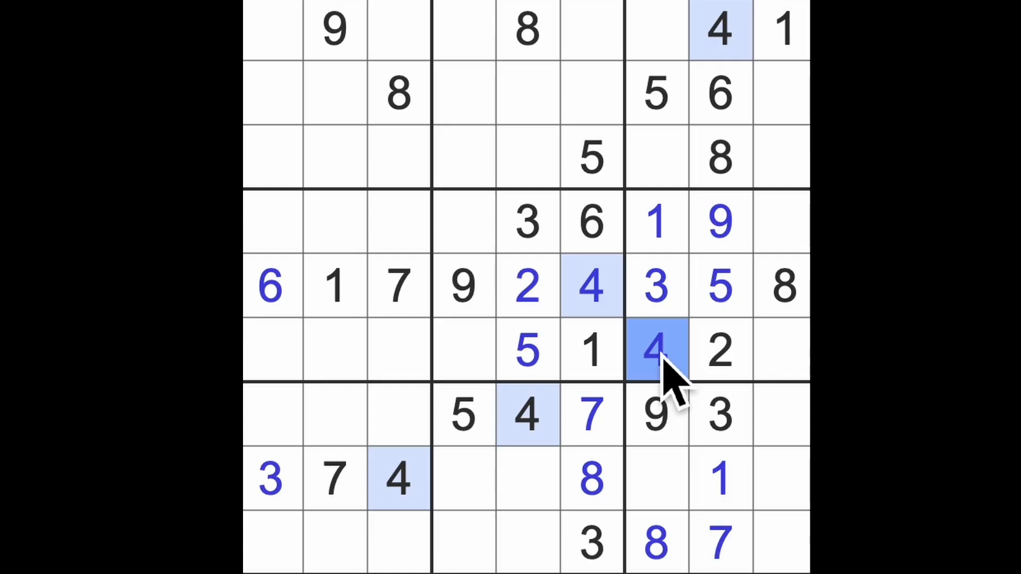
left_click(781, 221)
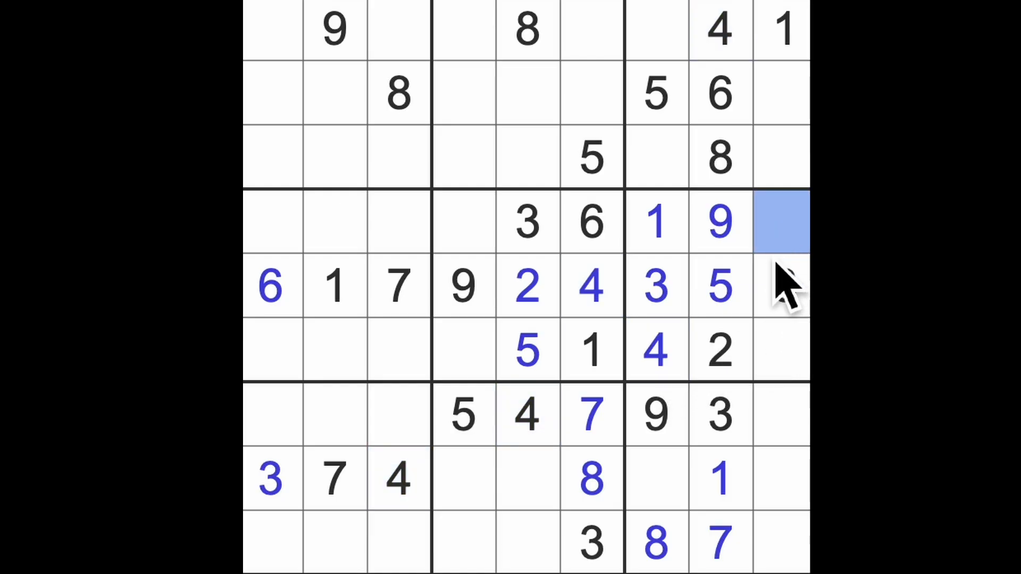
left_click(779, 285)
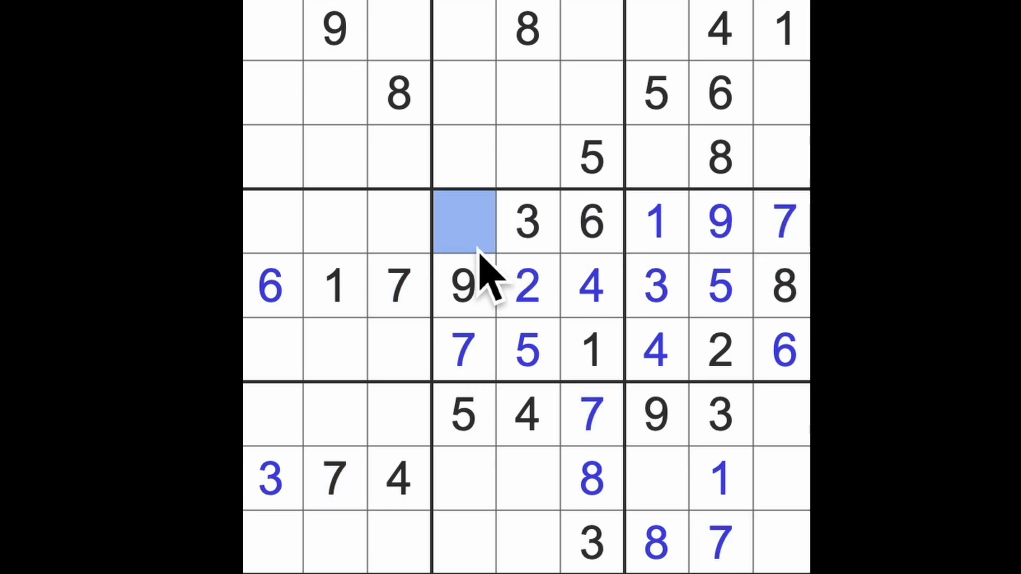
type("8")
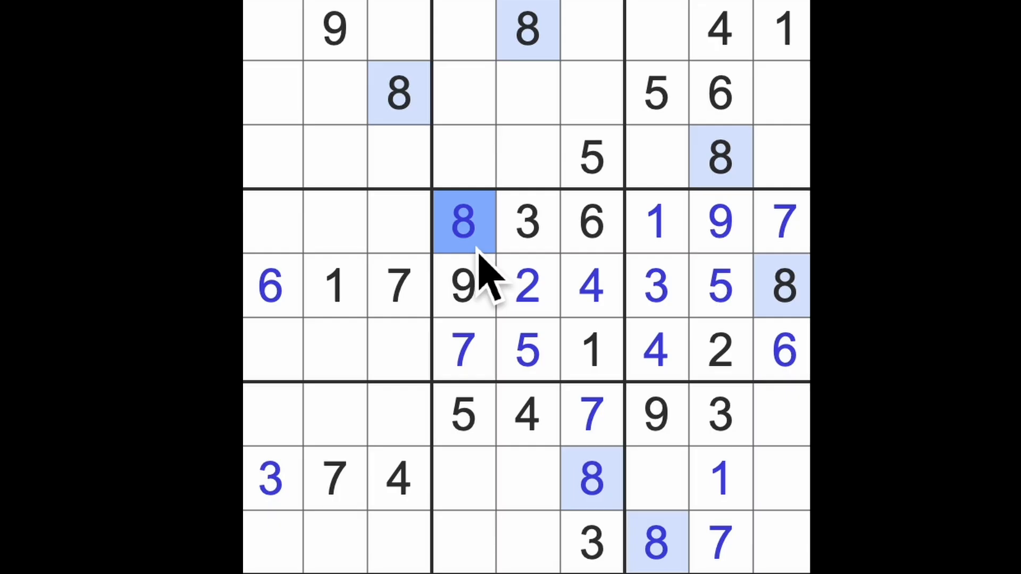
mouse_move(573, 489)
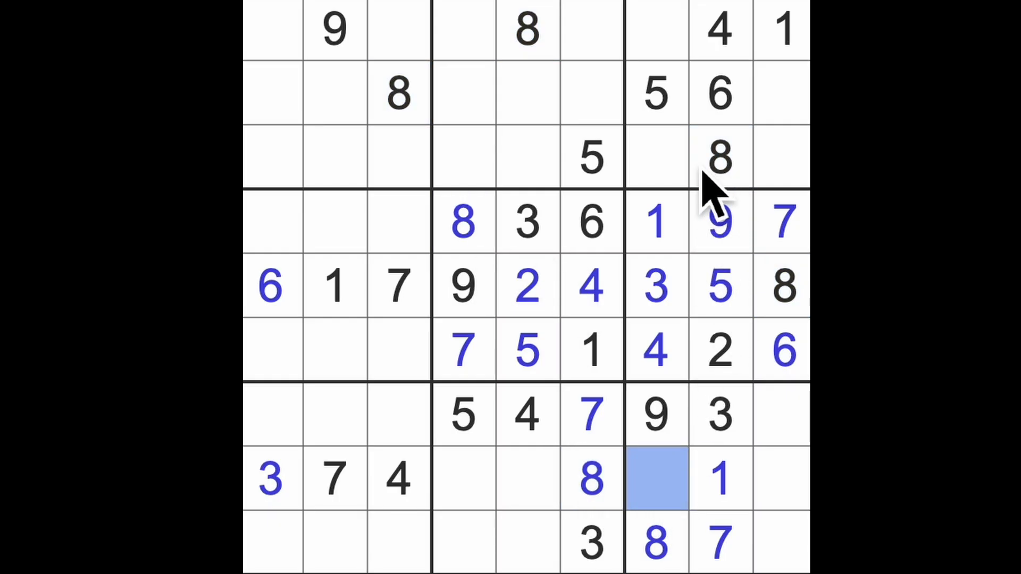
mouse_move(693, 325)
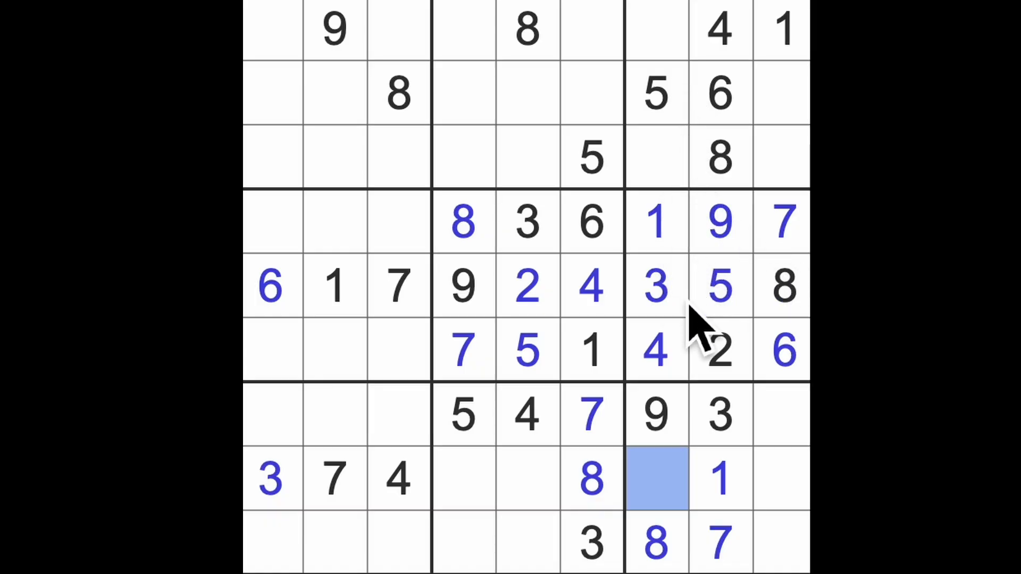
mouse_move(687, 165)
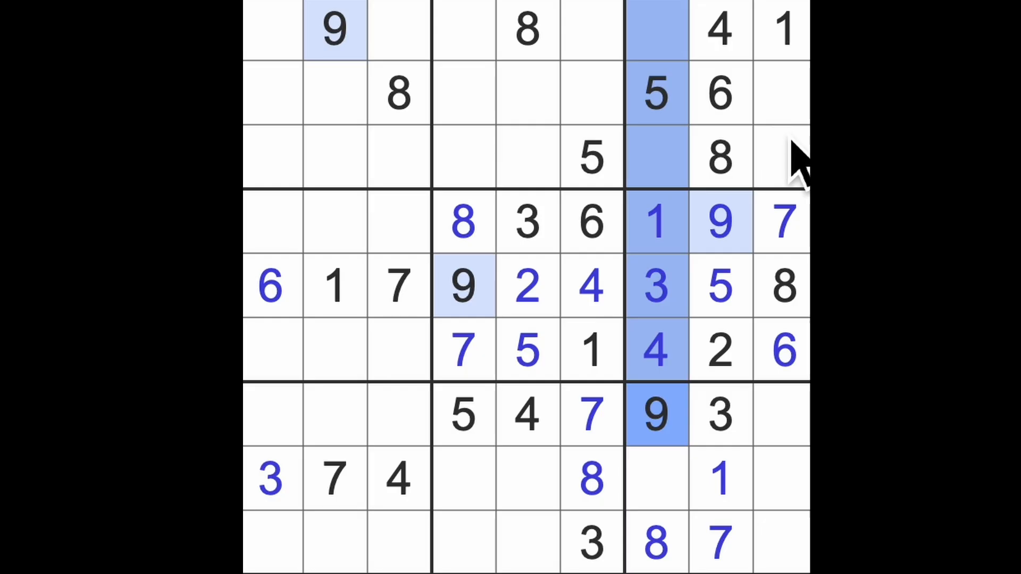
Enter 6 in row 8, column 7 and 5 in row 8's last cell
left_click(781, 154)
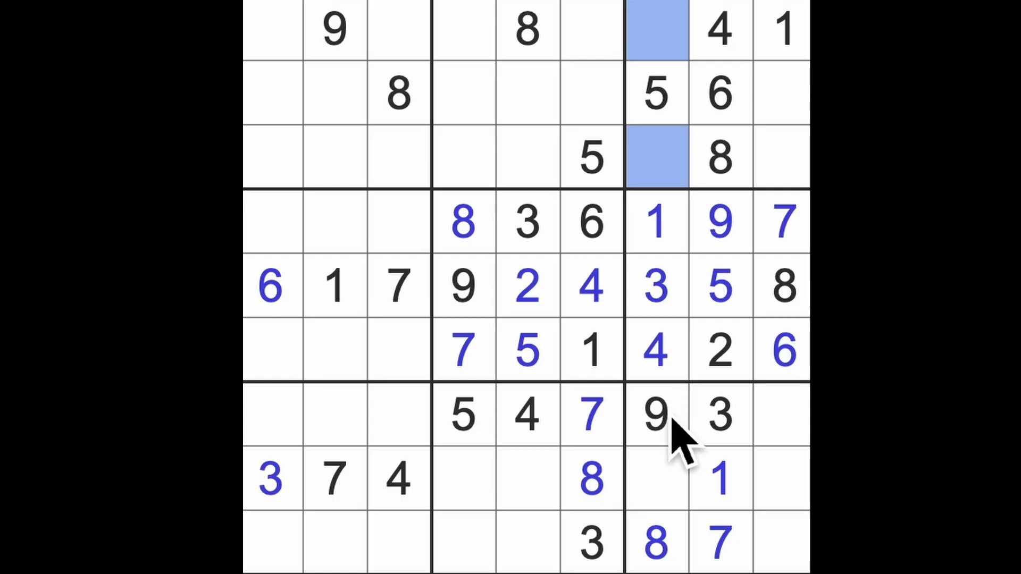
left_click(655, 485)
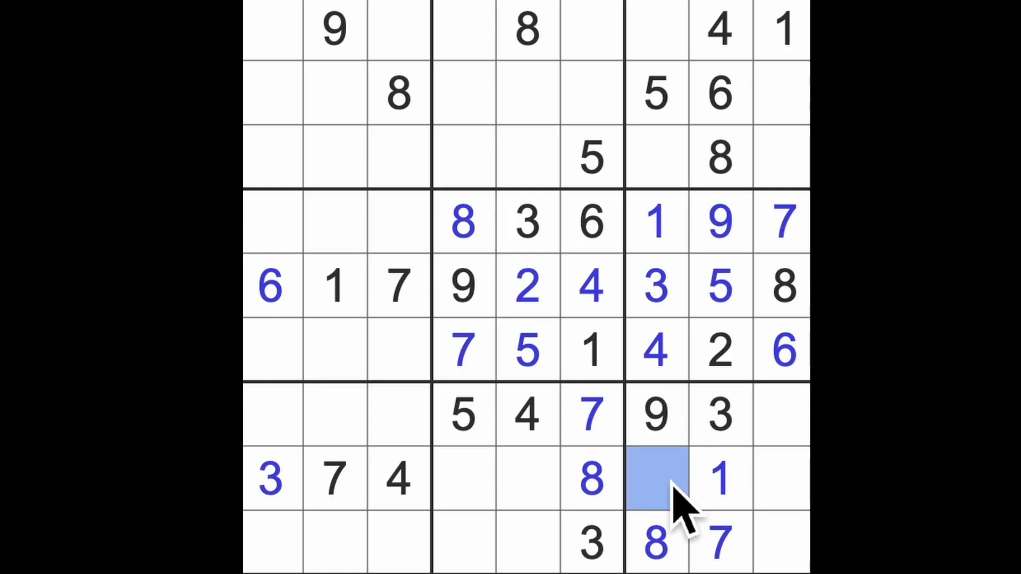
type("6")
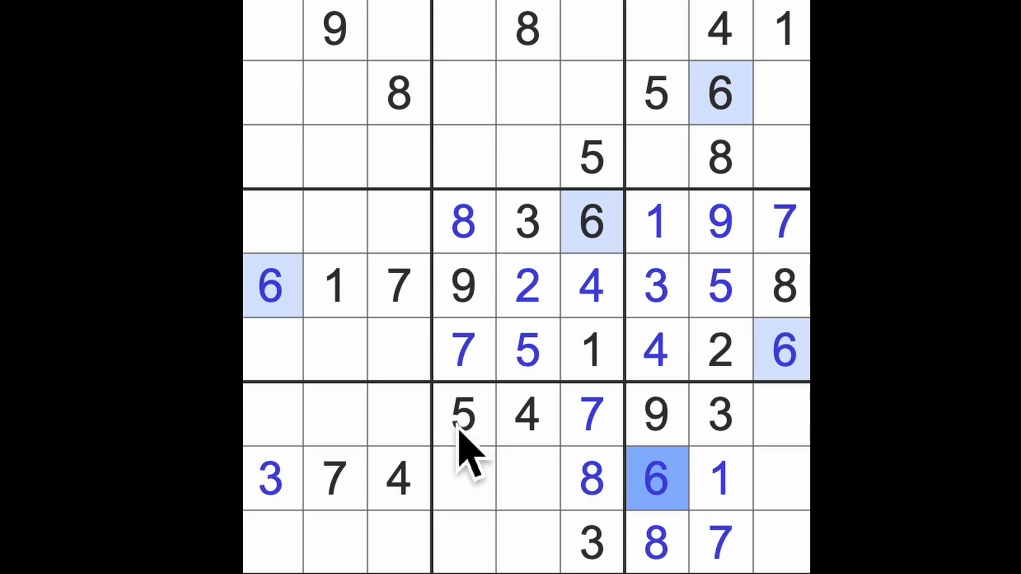
left_click(781, 482)
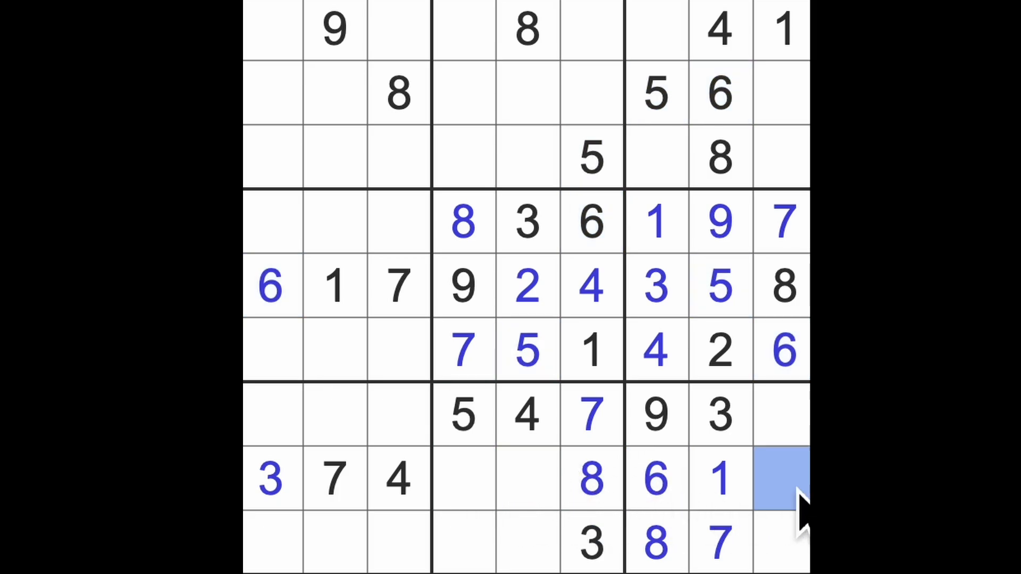
type("5")
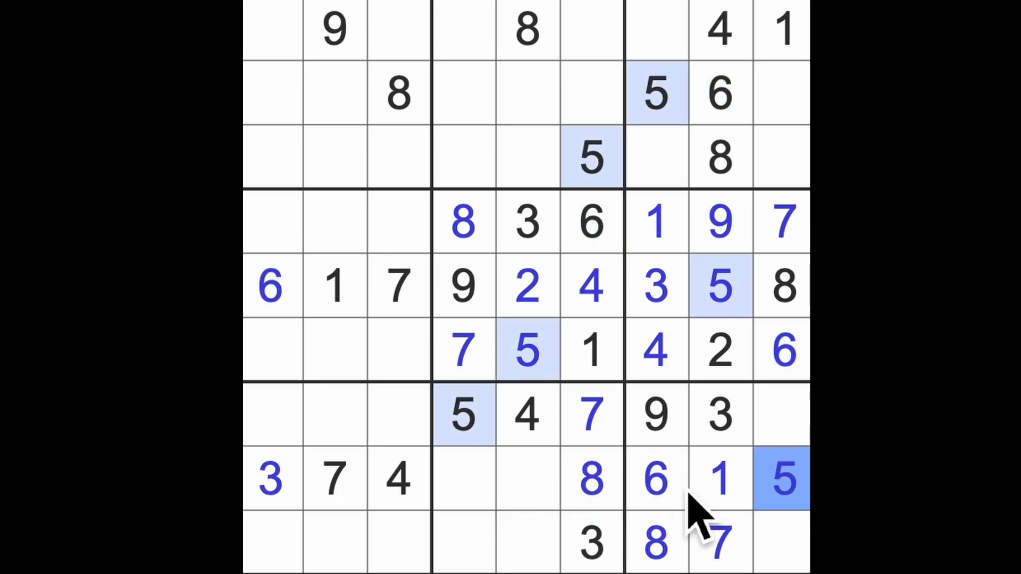
left_click(463, 484)
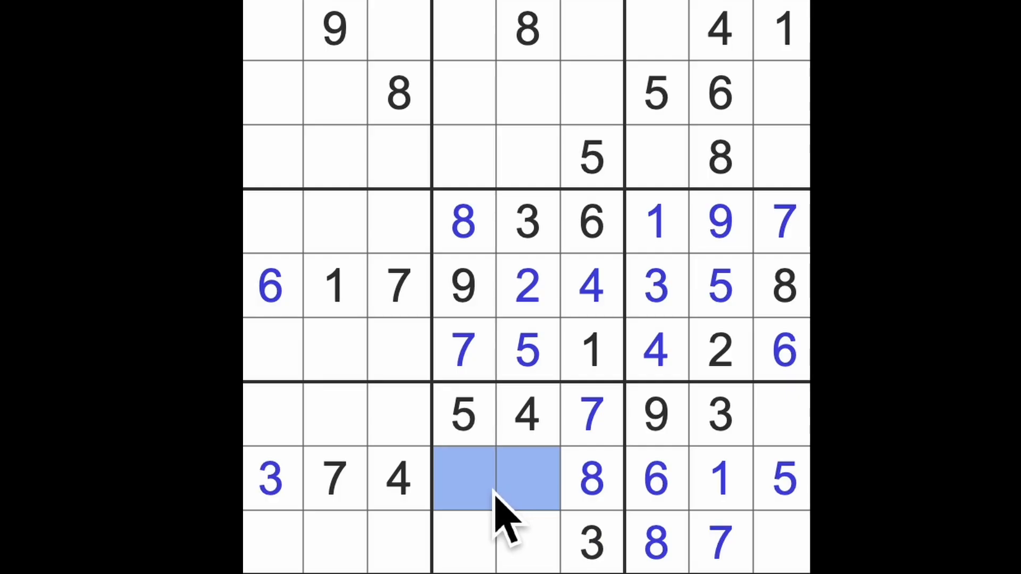
mouse_move(551, 359)
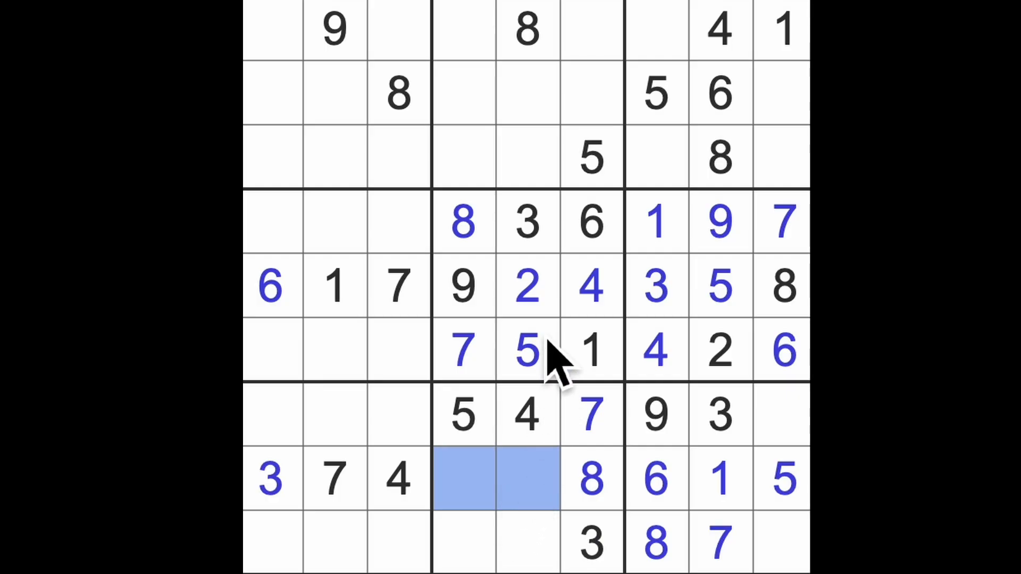
Fill row 8's last two empty cells, including a 9, completing the row
left_click(462, 478)
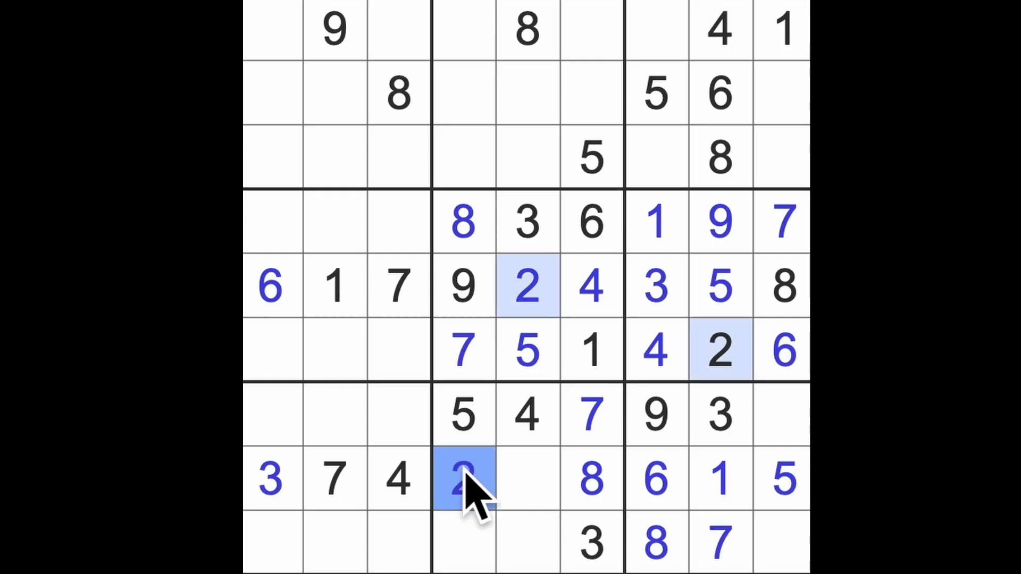
left_click(527, 481)
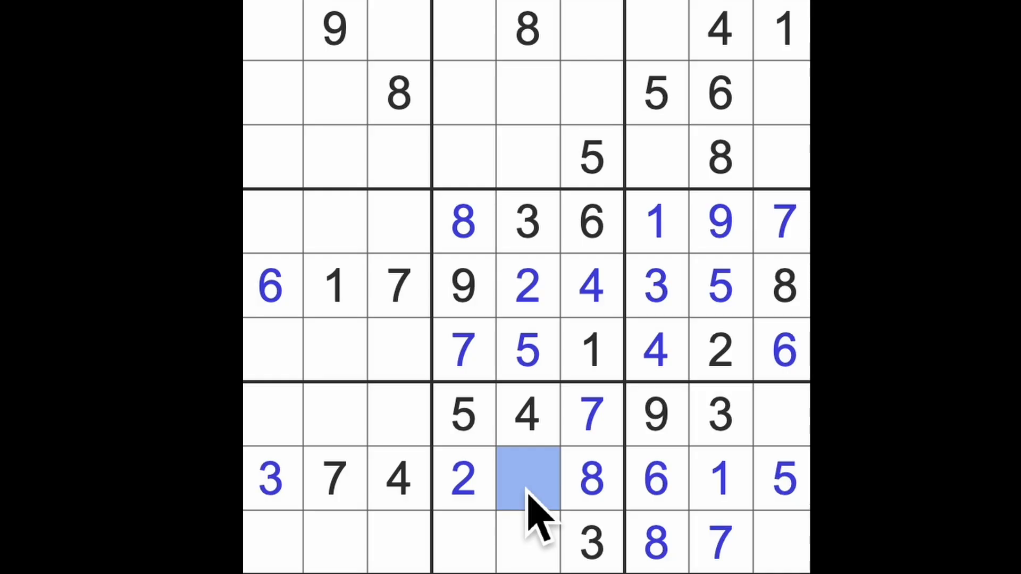
left_click(528, 480)
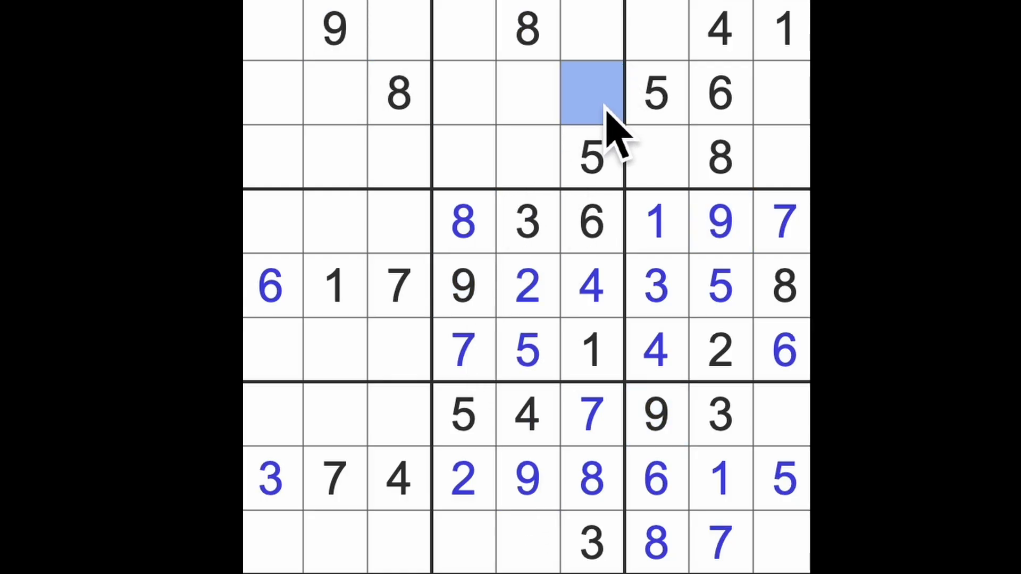
type("9")
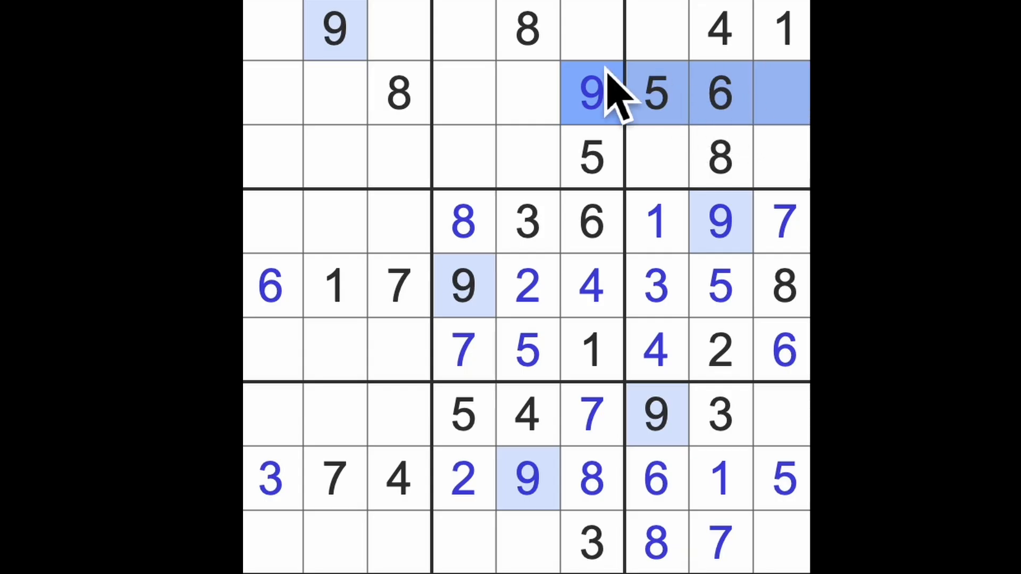
Fill the rightmost column's gaps with 3, 2 and 4, completing it
left_click(655, 158)
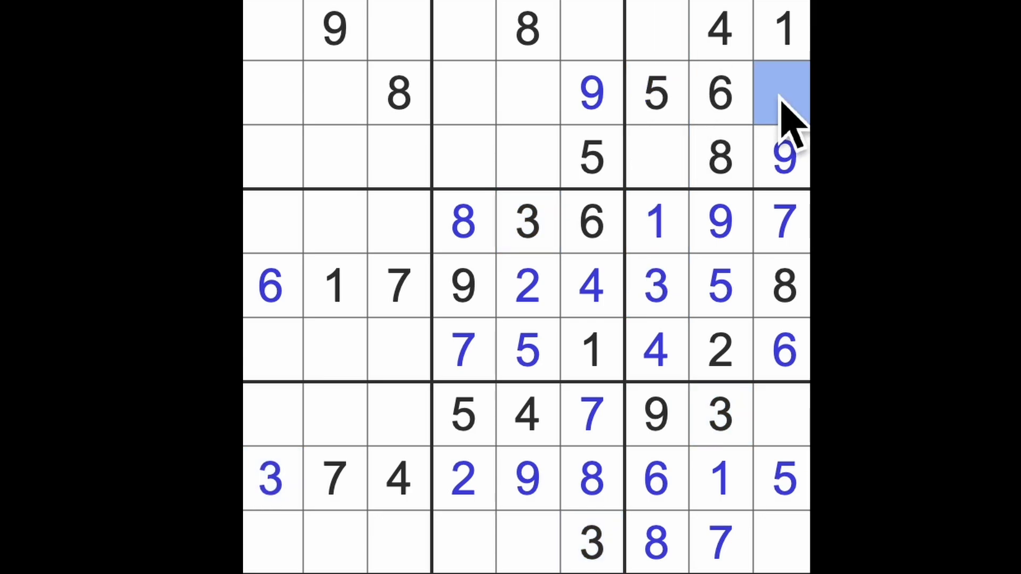
type("3")
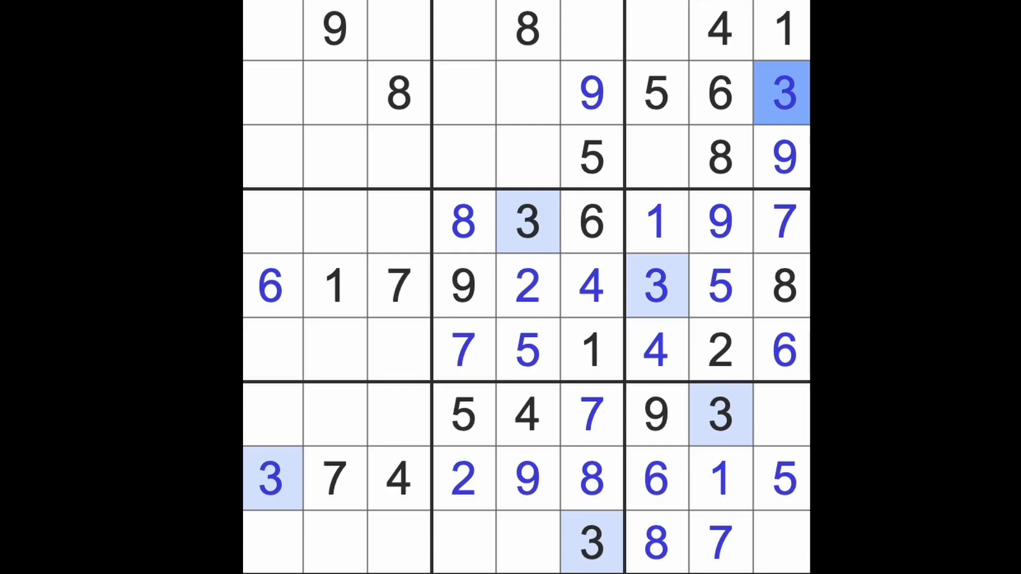
left_click(530, 416)
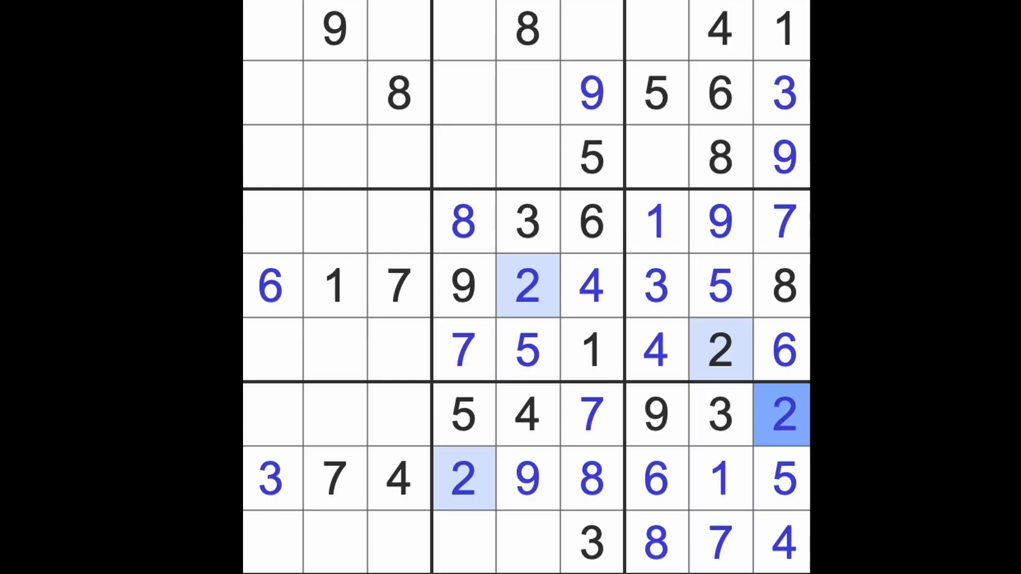
left_click(468, 540)
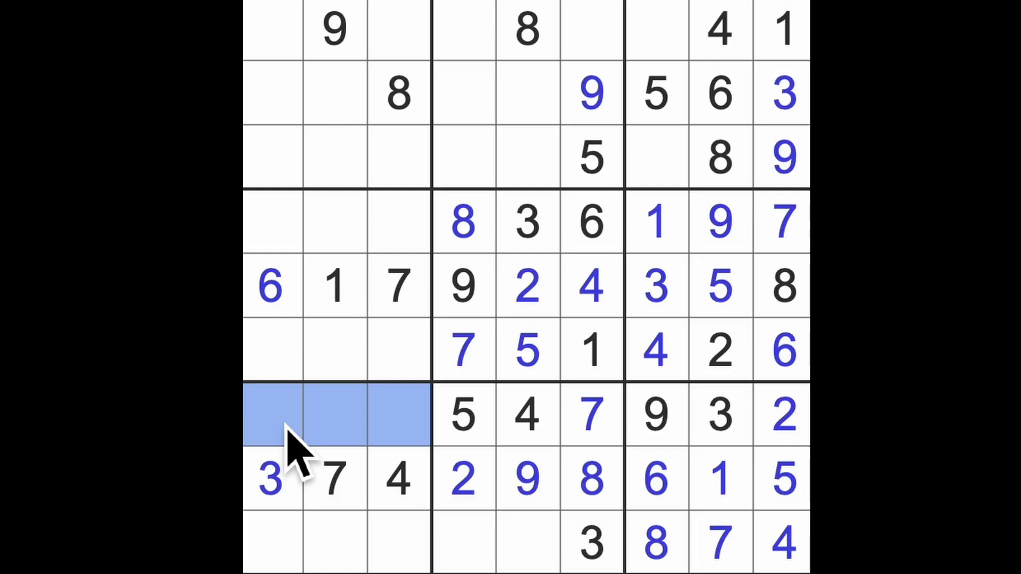
mouse_move(394, 557)
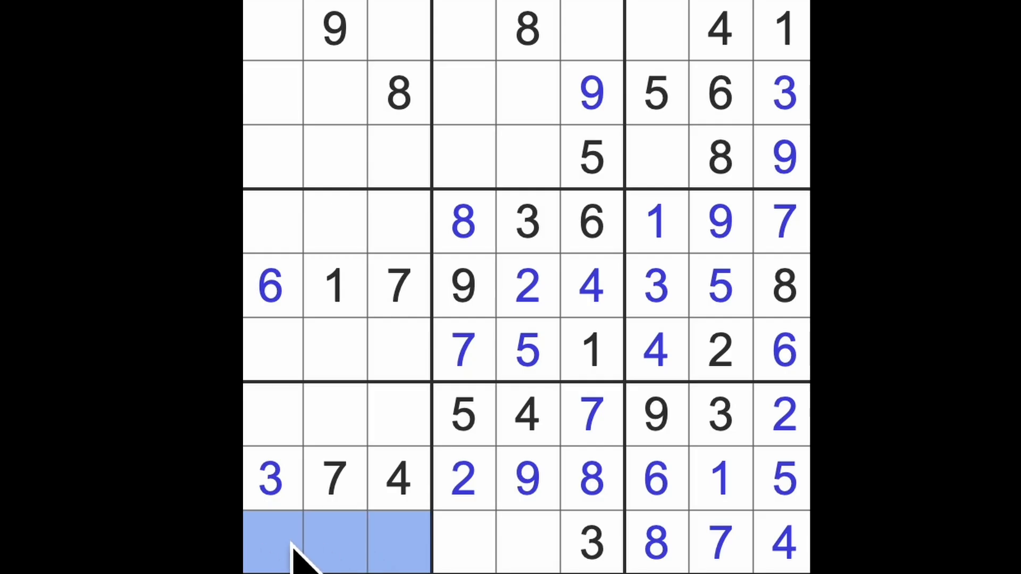
mouse_move(341, 551)
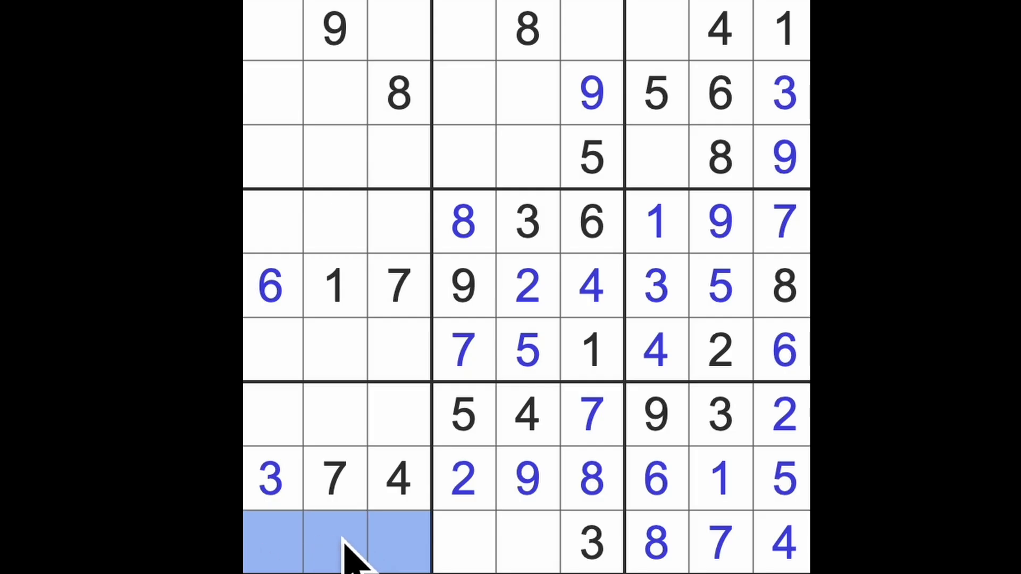
mouse_move(363, 555)
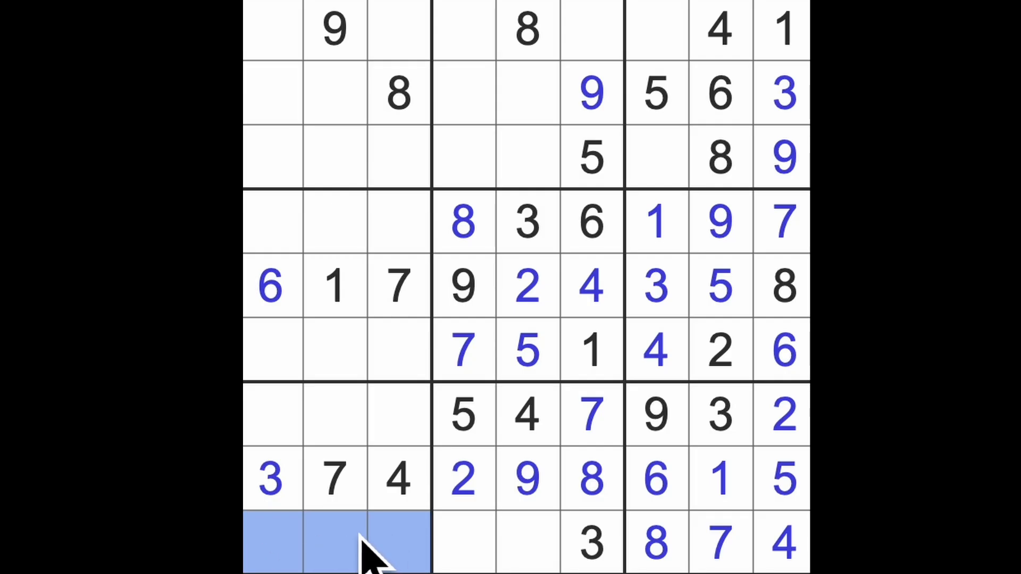
mouse_move(412, 246)
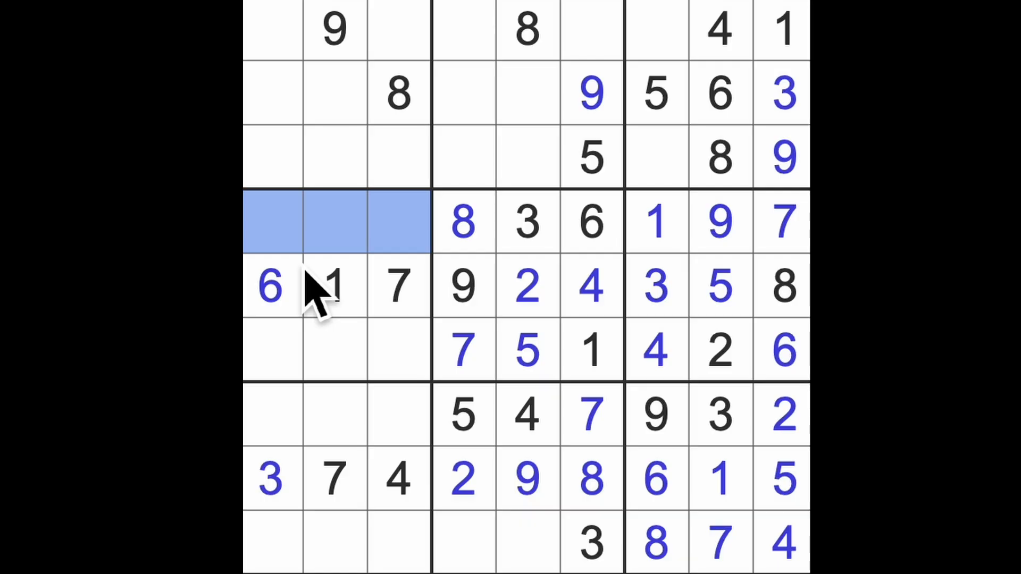
left_click(396, 350)
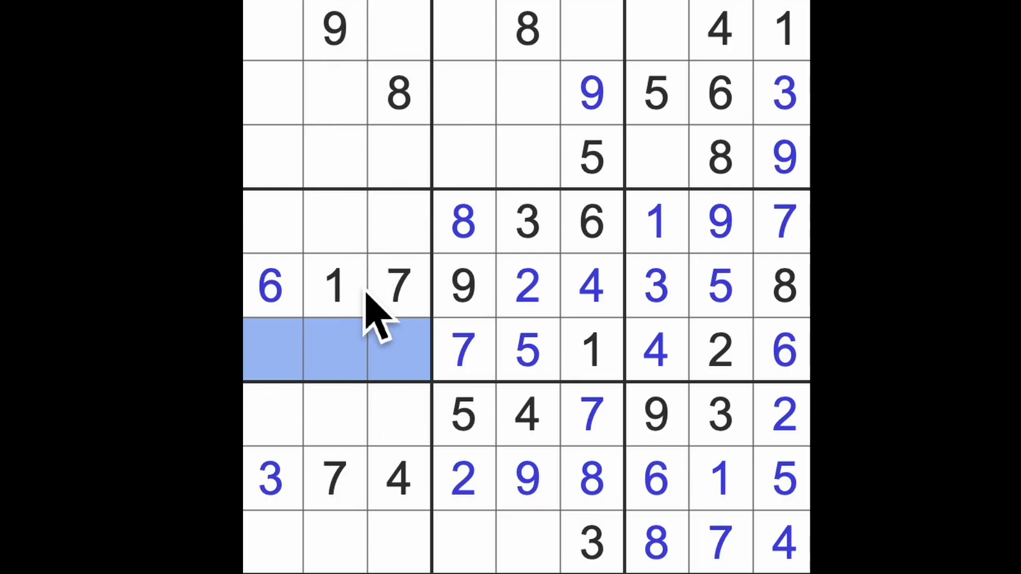
mouse_move(383, 302)
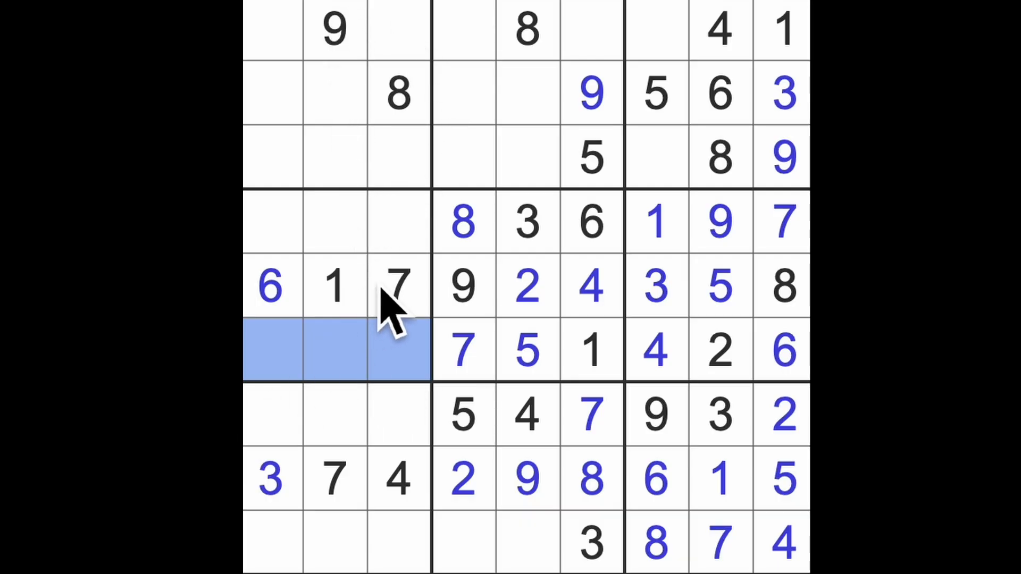
mouse_move(556, 133)
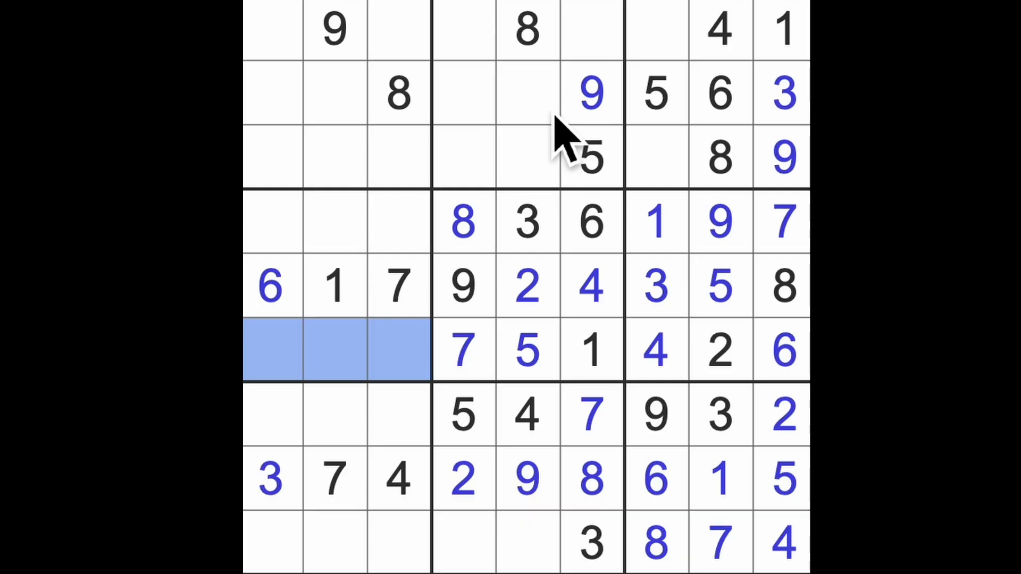
Enter 2 and 7 in row 1, 2 in row 3 column 7, and 5 in the top-left corner
left_click(592, 30)
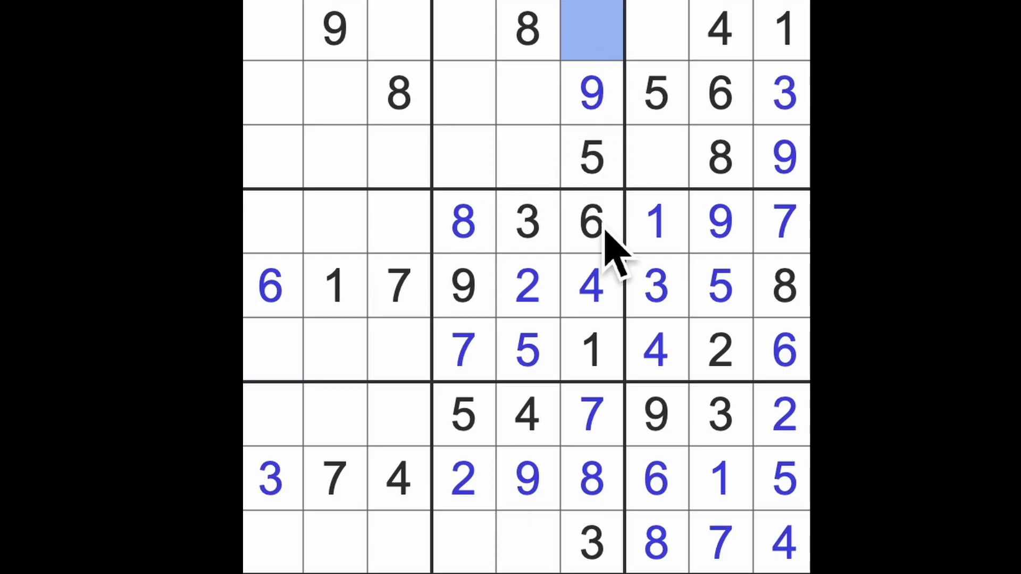
mouse_move(643, 297)
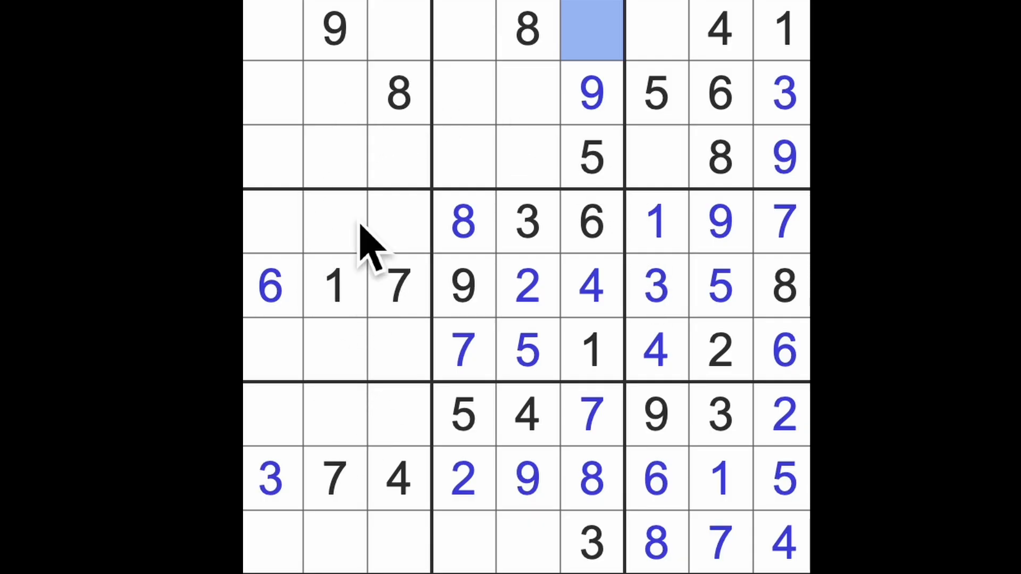
mouse_move(374, 302)
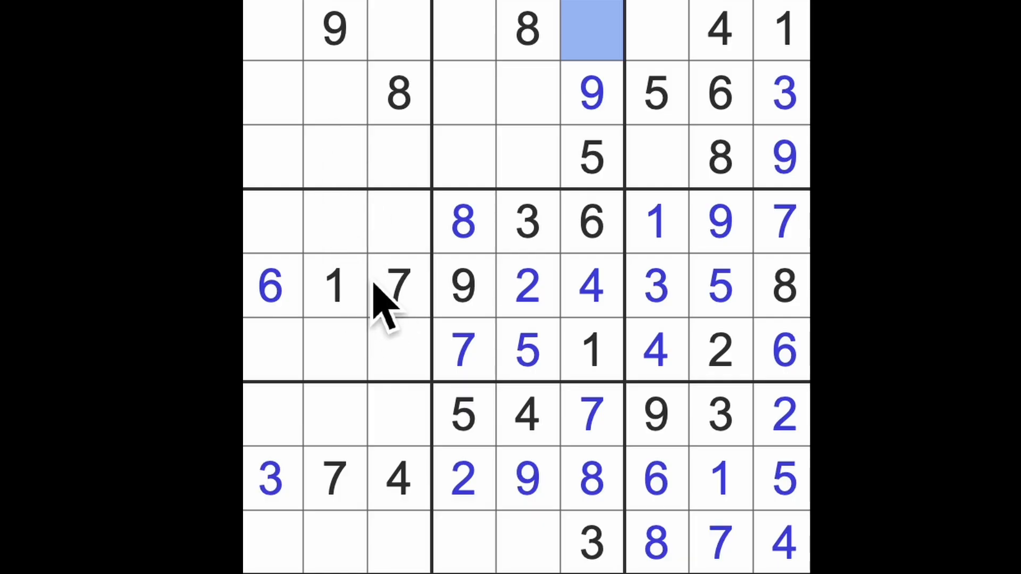
type("2")
left_click(656, 30)
type("7")
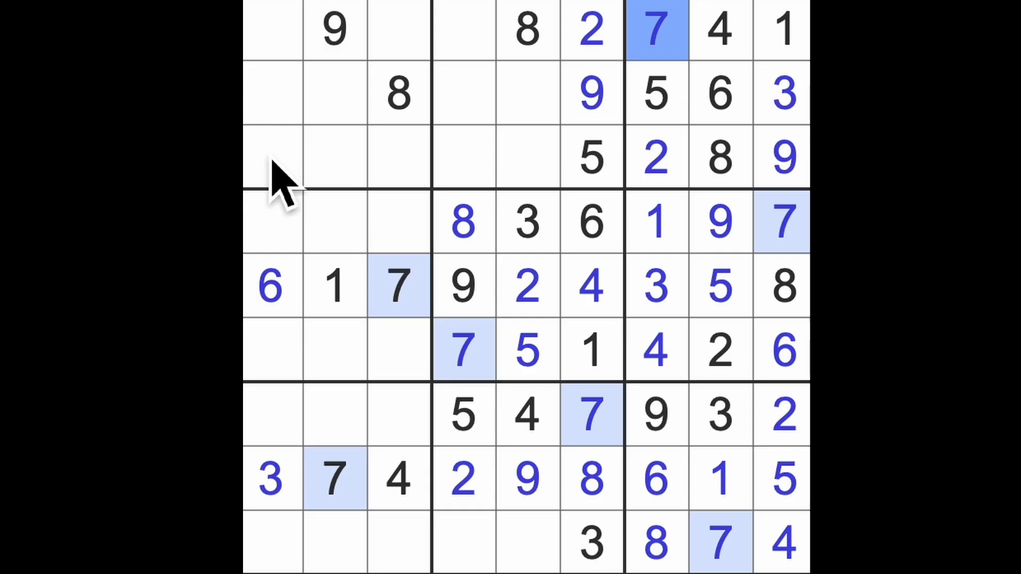
mouse_move(470, 80)
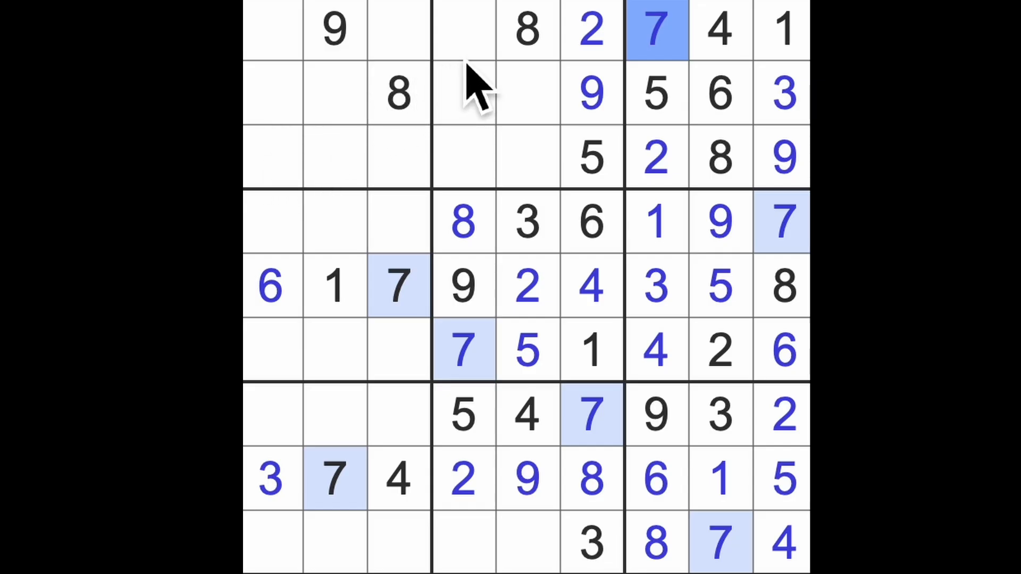
mouse_move(392, 130)
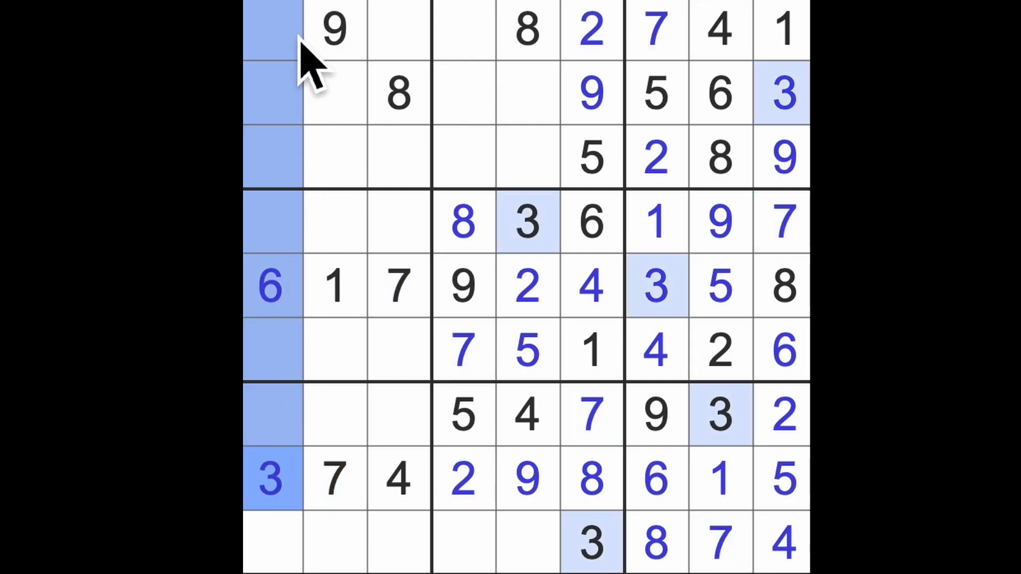
mouse_move(320, 69)
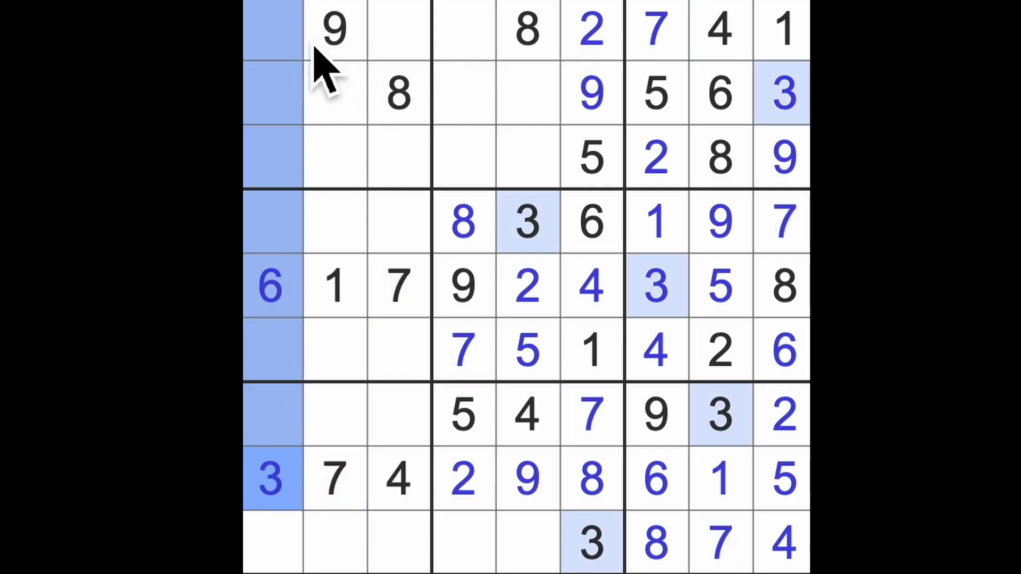
left_click(332, 29)
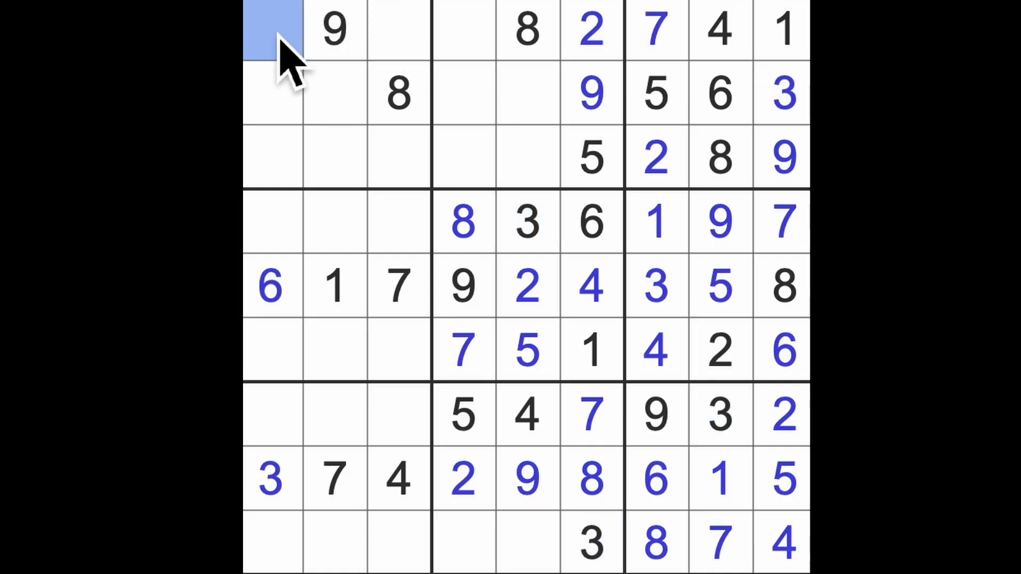
type("5")
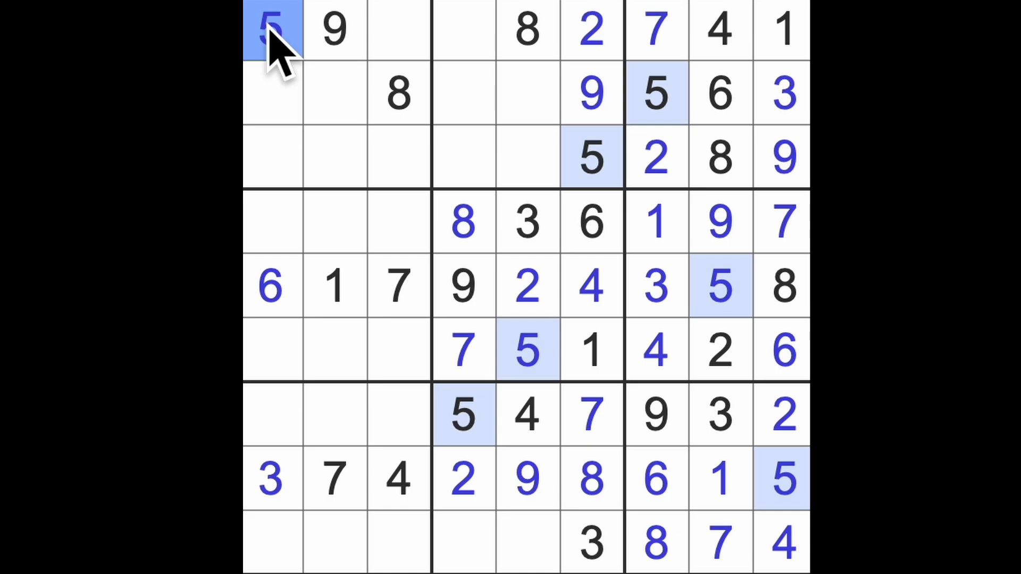
mouse_move(649, 253)
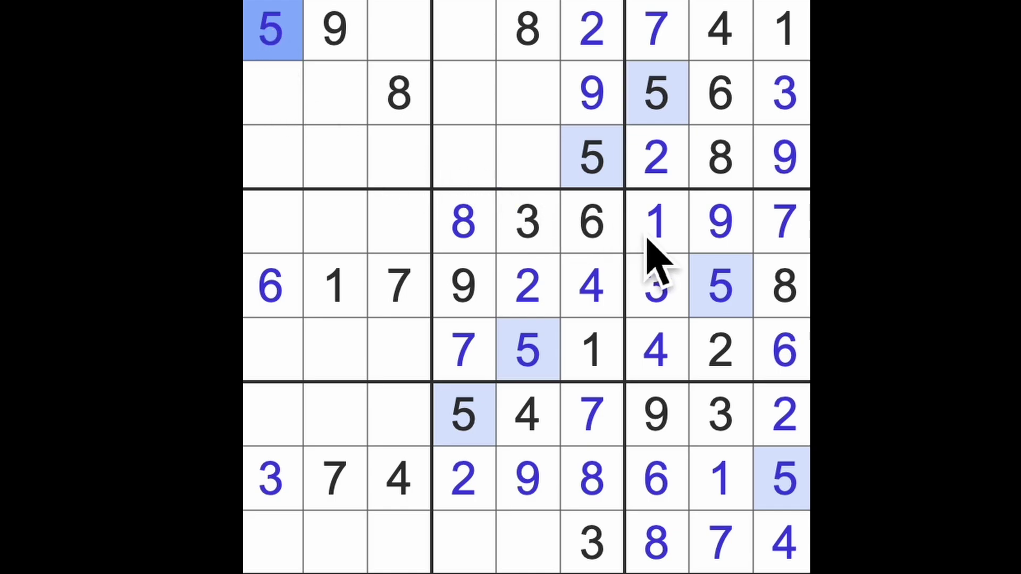
left_click(657, 222)
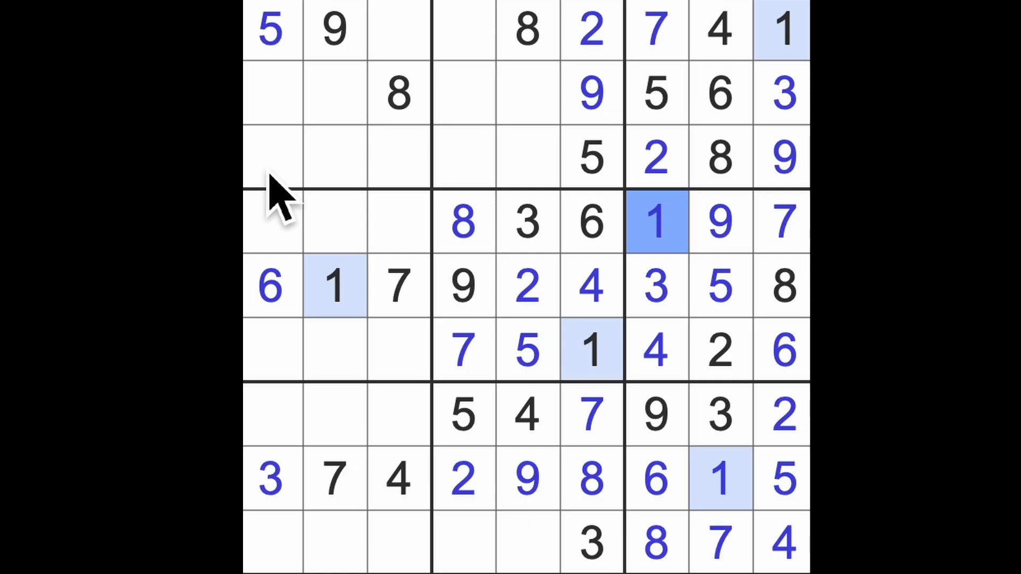
mouse_move(365, 286)
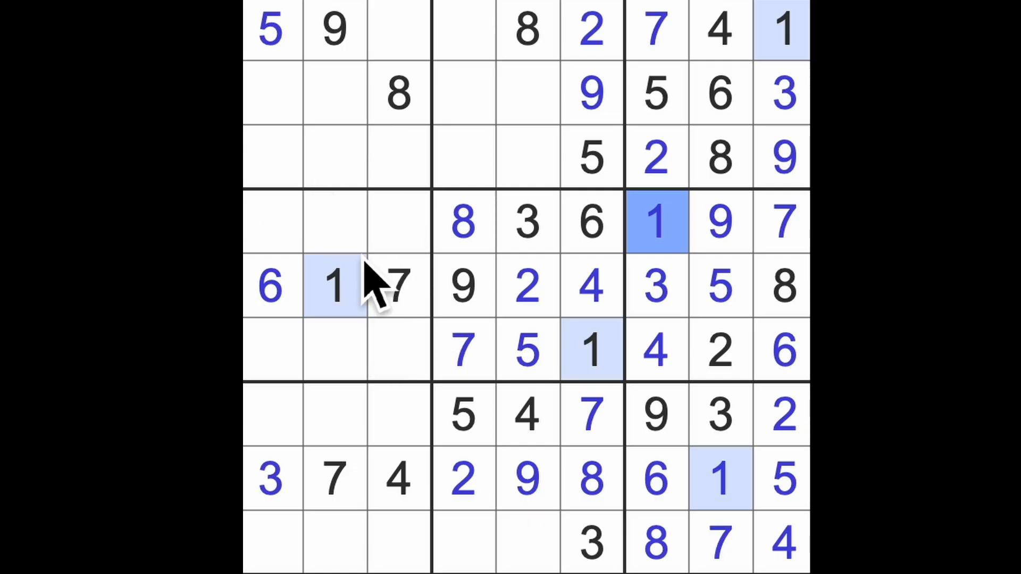
mouse_move(350, 410)
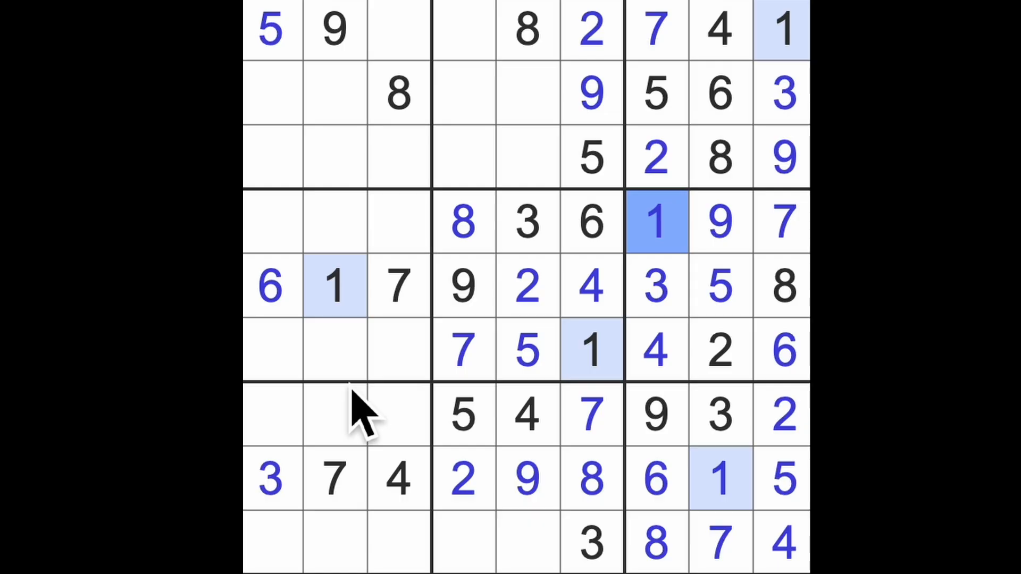
mouse_move(249, 448)
type("1 6")
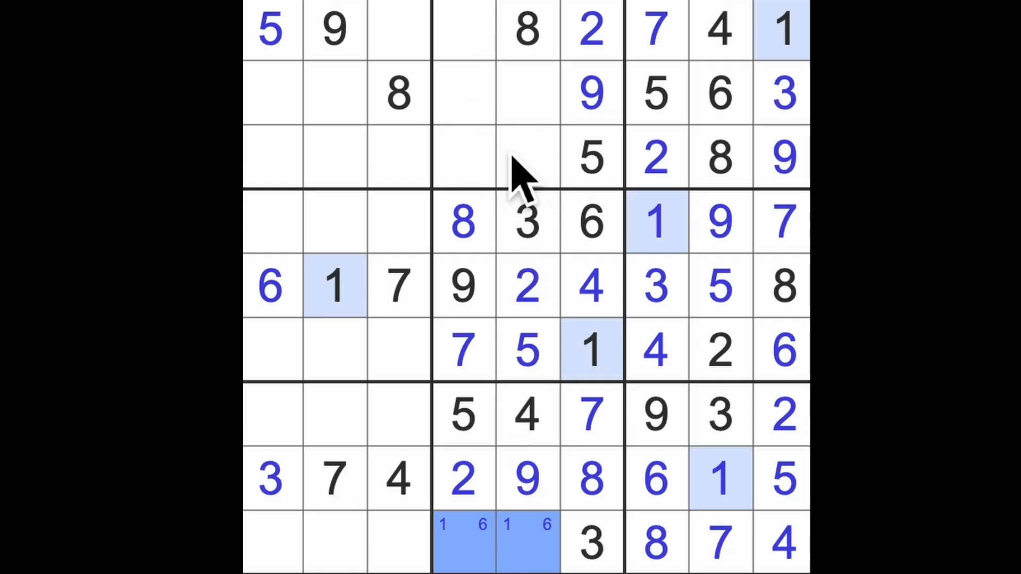
mouse_move(532, 214)
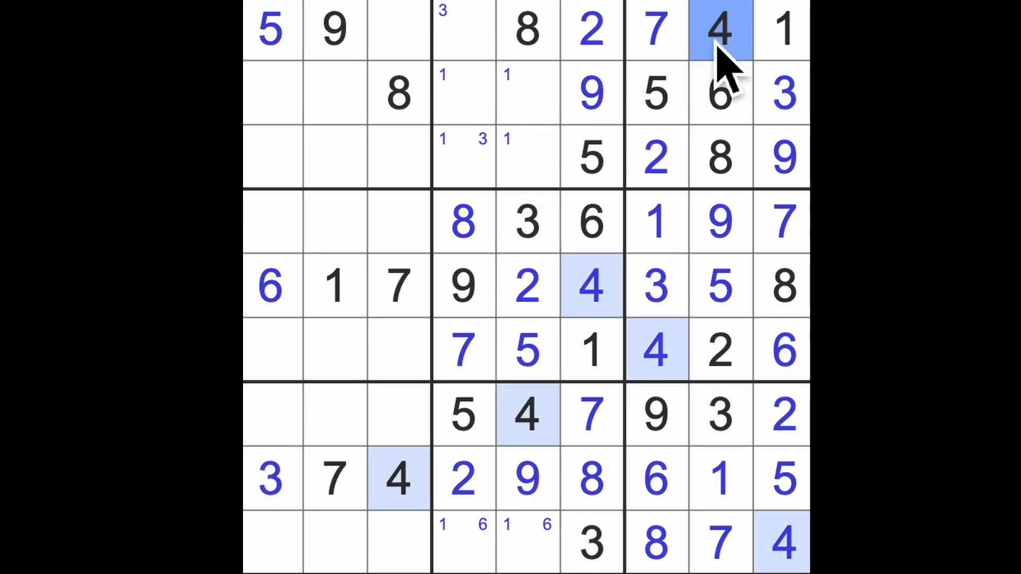
Pencil candidates 2/9, 2/5 and 2/5/9 into row 9's left cells and 1 into two row 7 cells
left_click(462, 154)
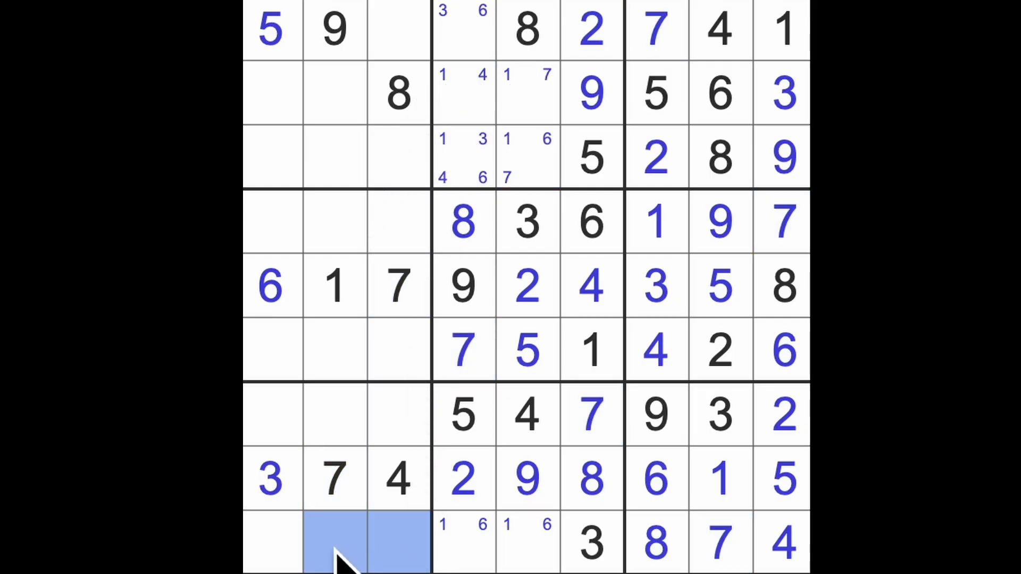
left_click(269, 551)
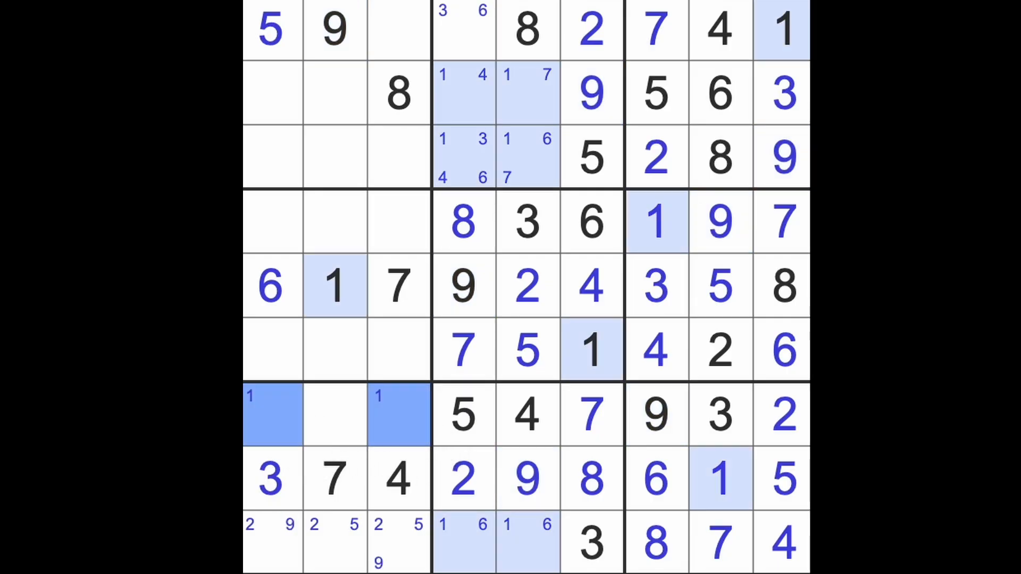
Note candidates (including 6) in row 7's left cells and the left-middle block, then 1 up top
left_click(335, 415)
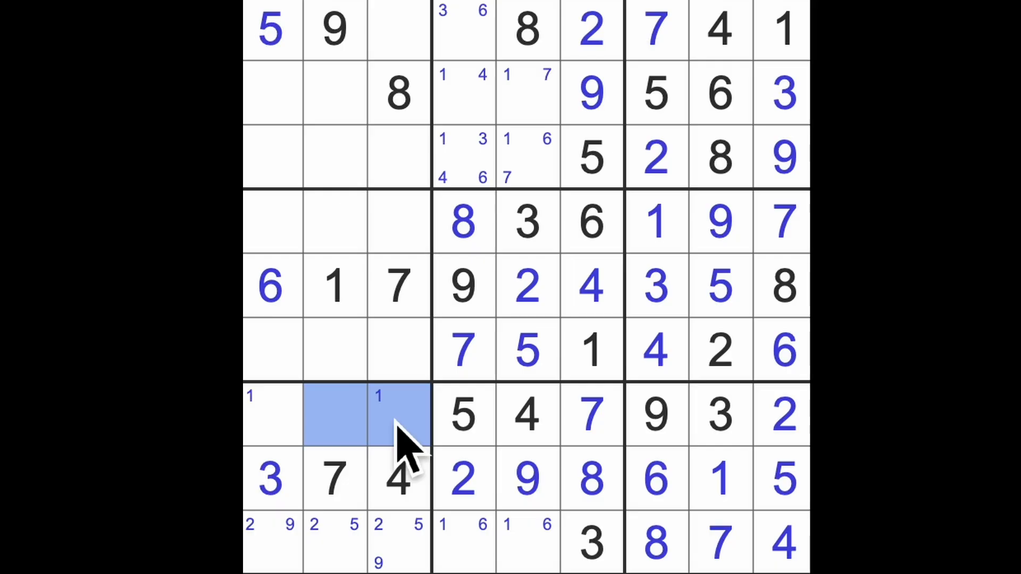
left_click(336, 417)
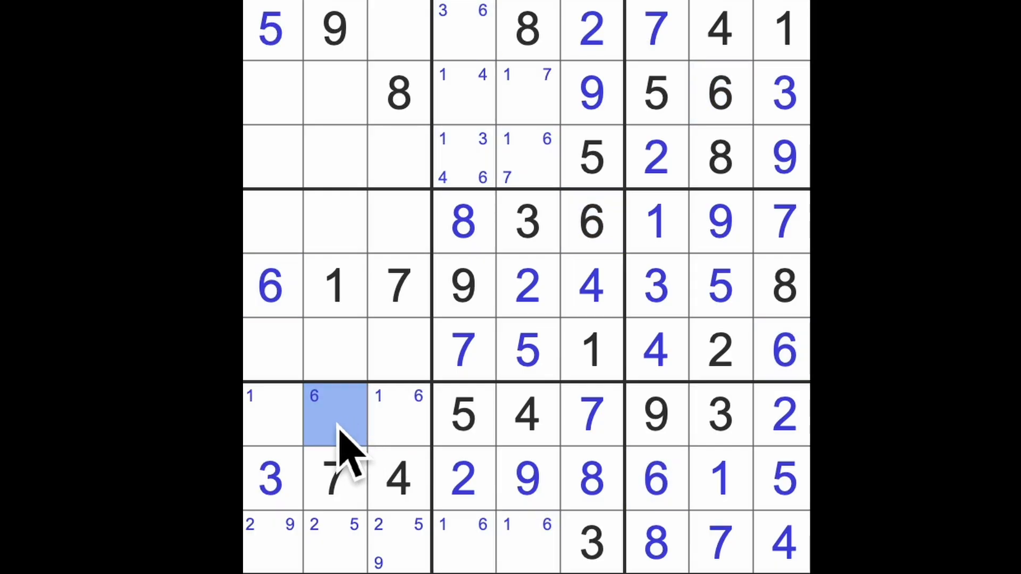
left_click(268, 415)
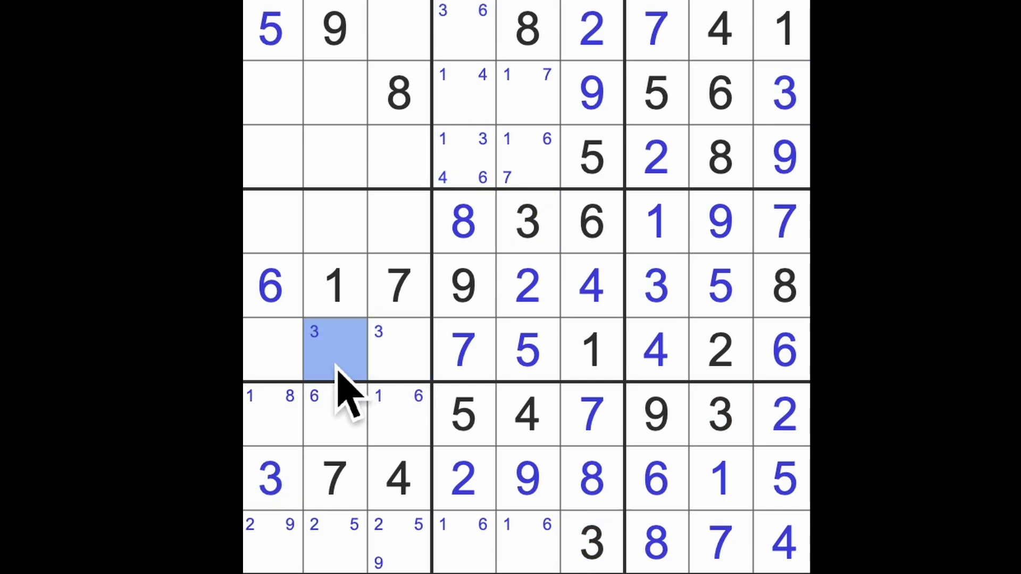
left_click(268, 364)
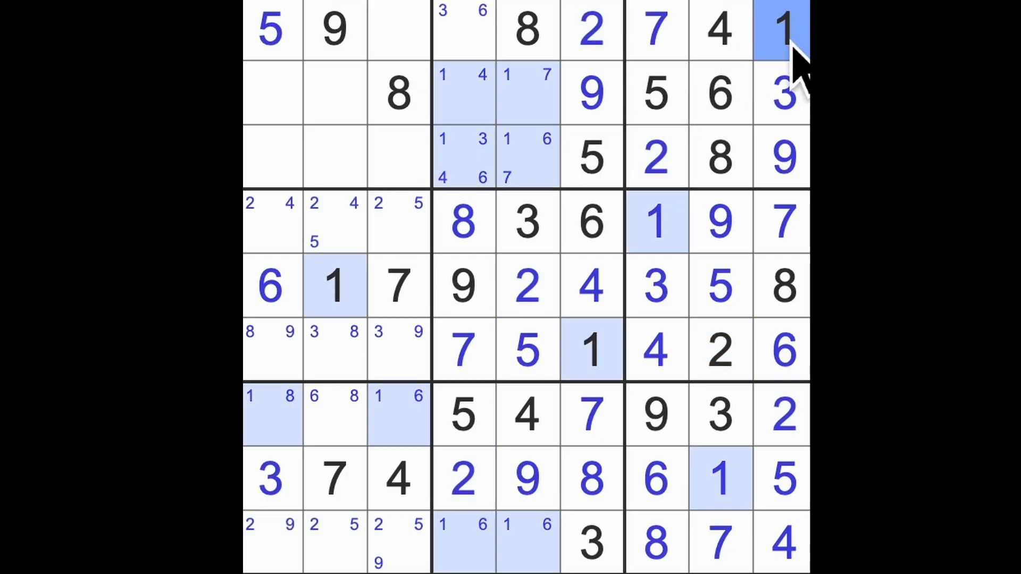
left_click(335, 155)
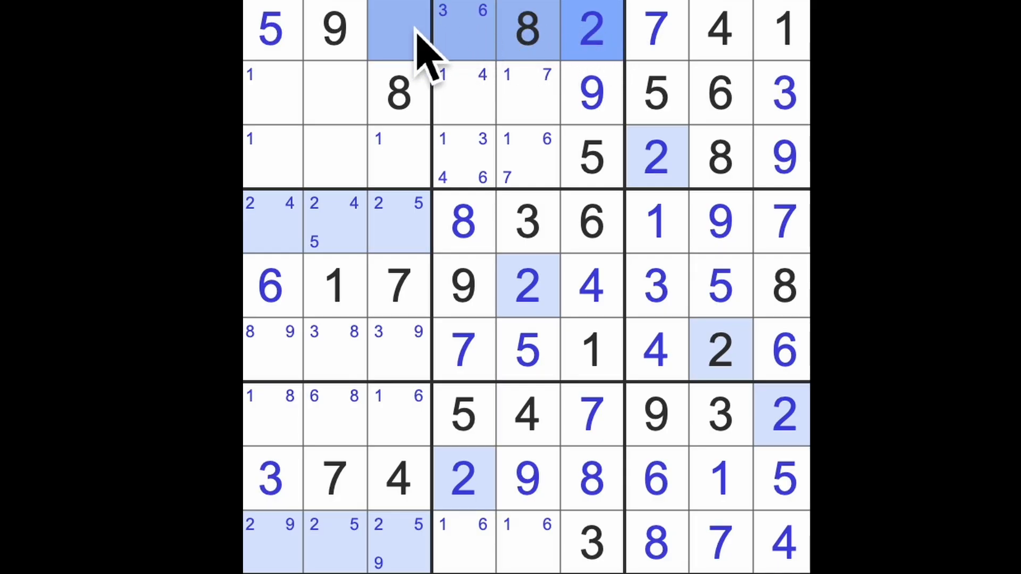
Note 2, 3, 4, 6 and 7 as candidates in the top-left block's empty cells
left_click(272, 158)
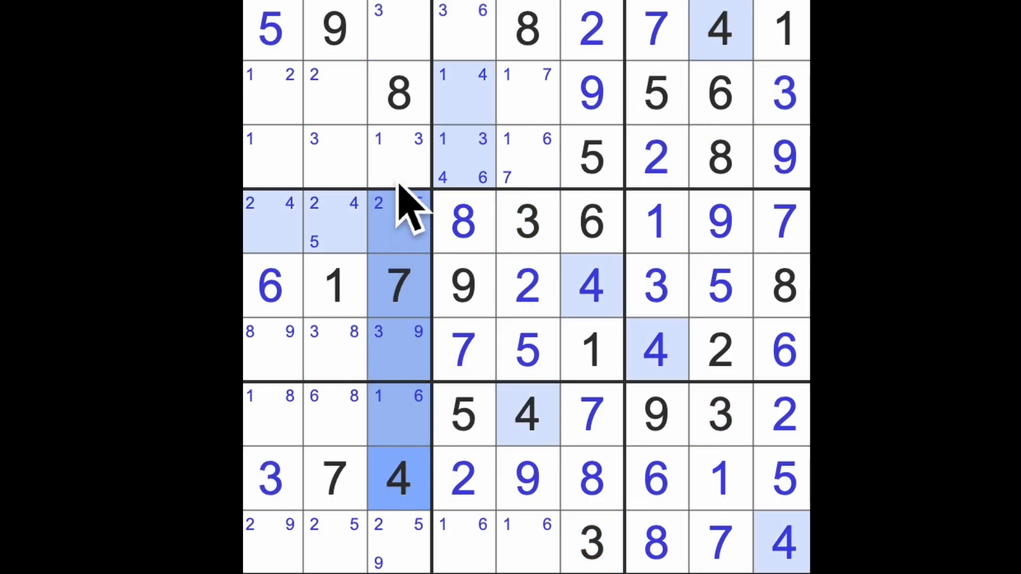
left_click(334, 154)
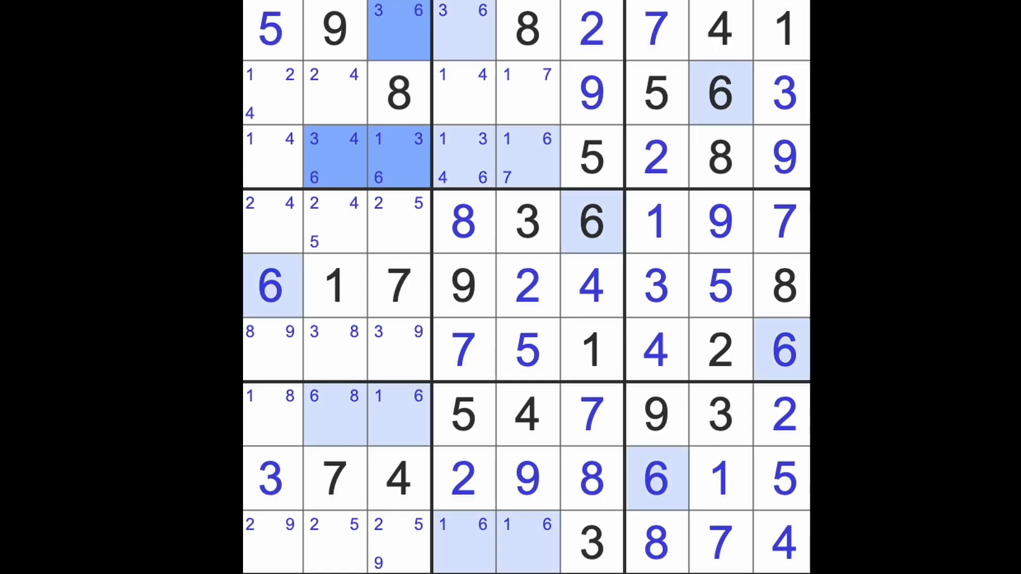
left_click(398, 286)
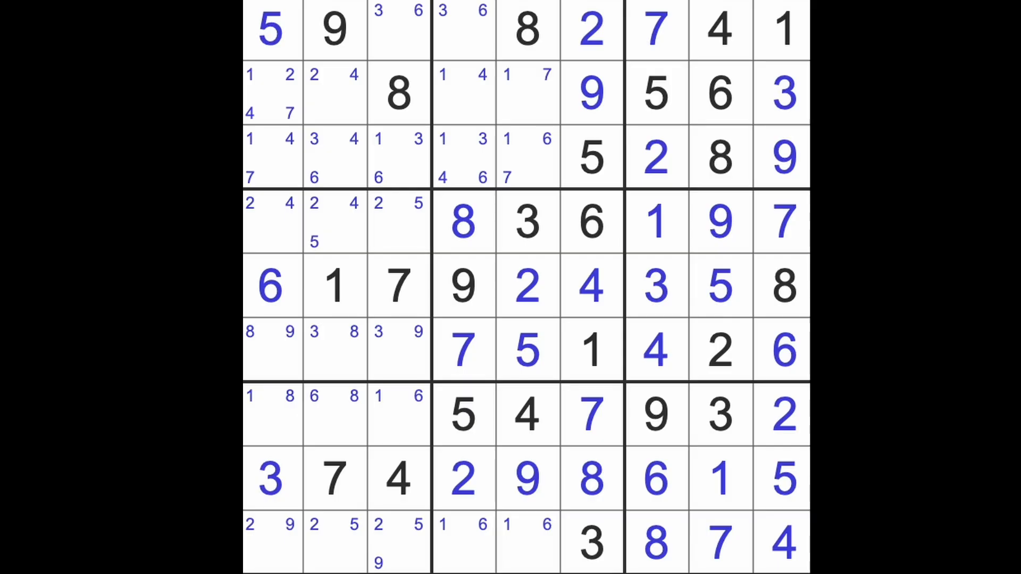
mouse_move(451, 430)
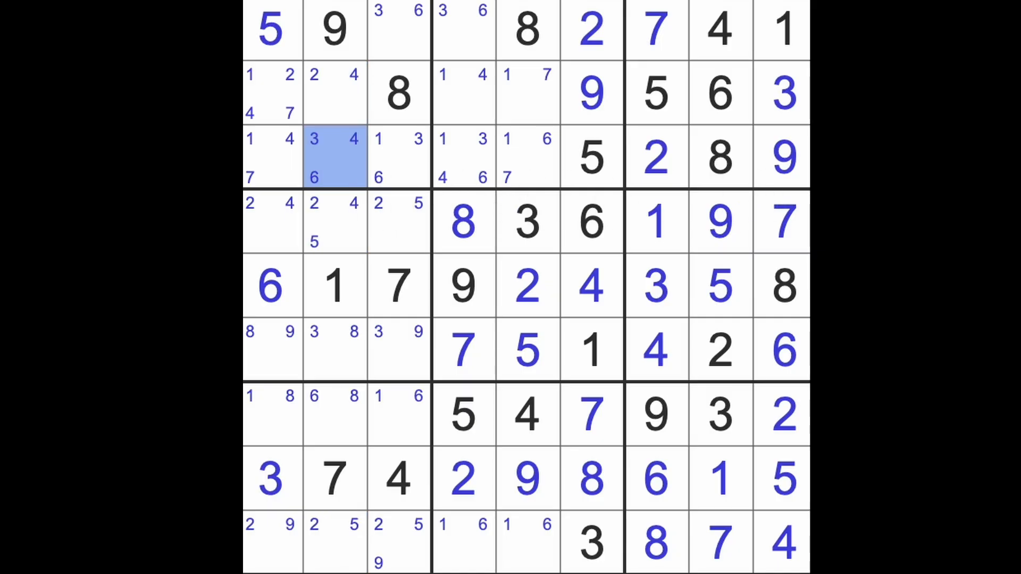
Remove 4 from row 3 column 2's candidates, leaving 3 and 6
left_click(335, 158)
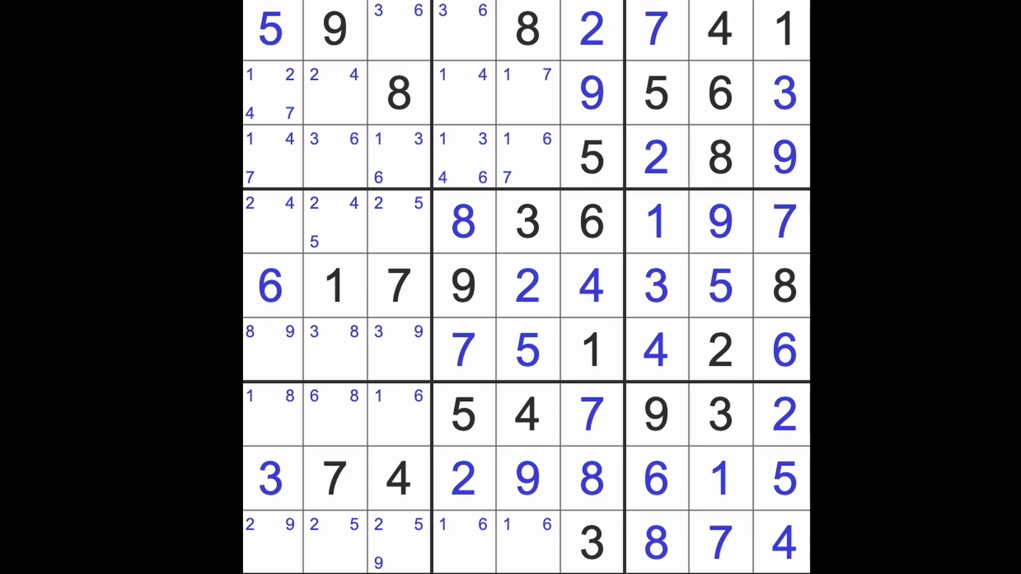
left_click(395, 415)
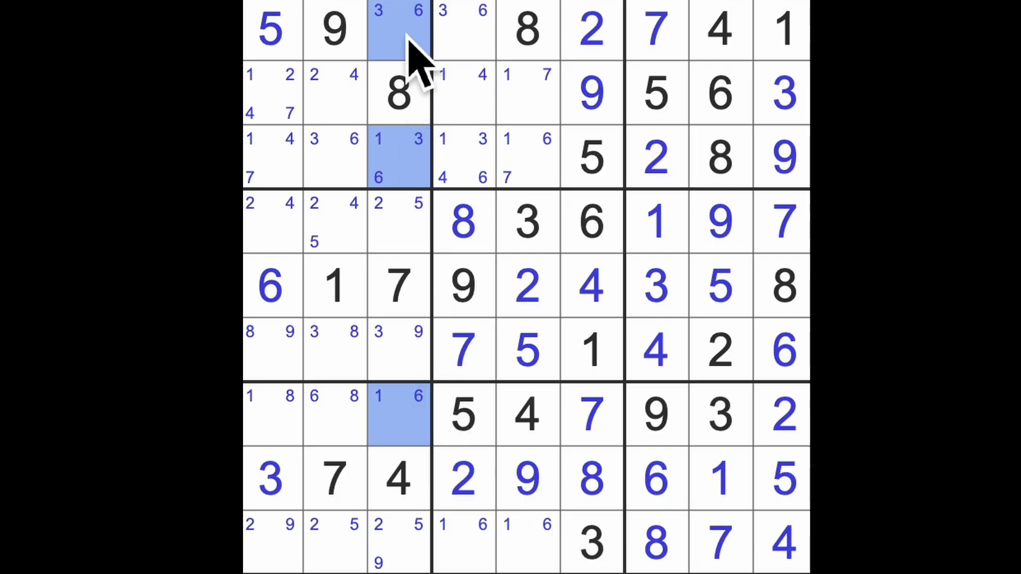
Enter 8, 3 and 9 across row 6's left block
left_click(396, 350)
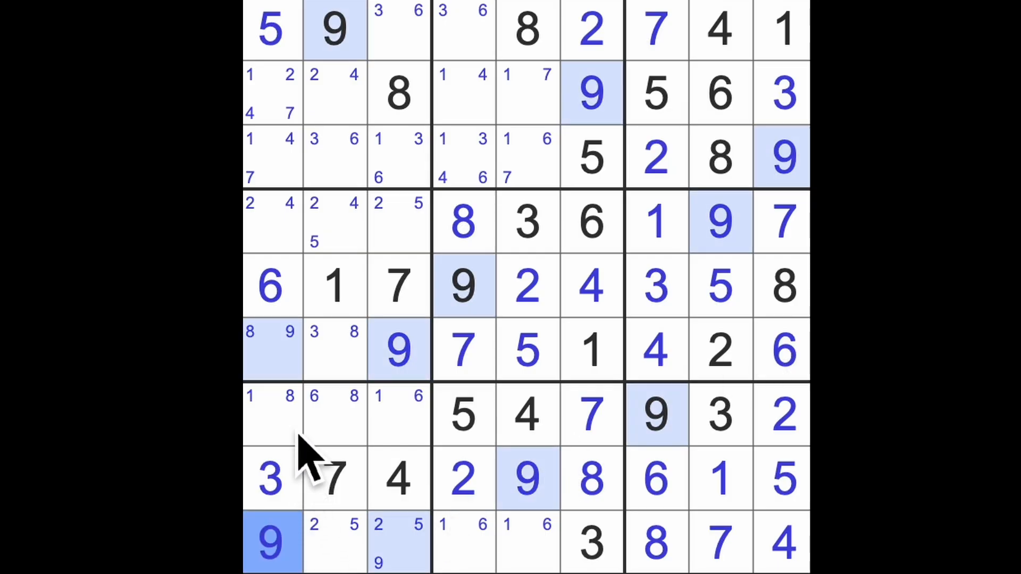
left_click(271, 348)
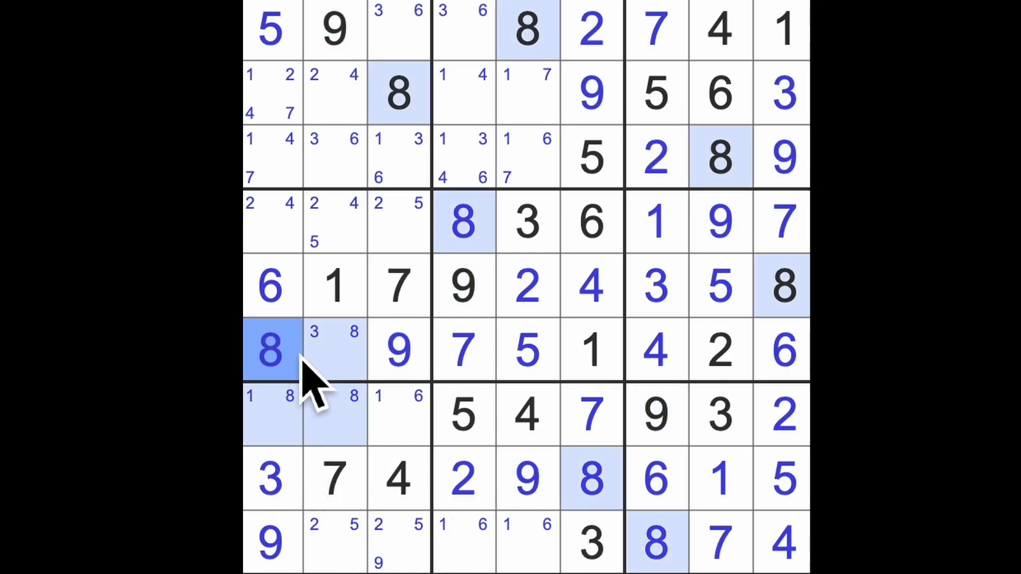
left_click(334, 349)
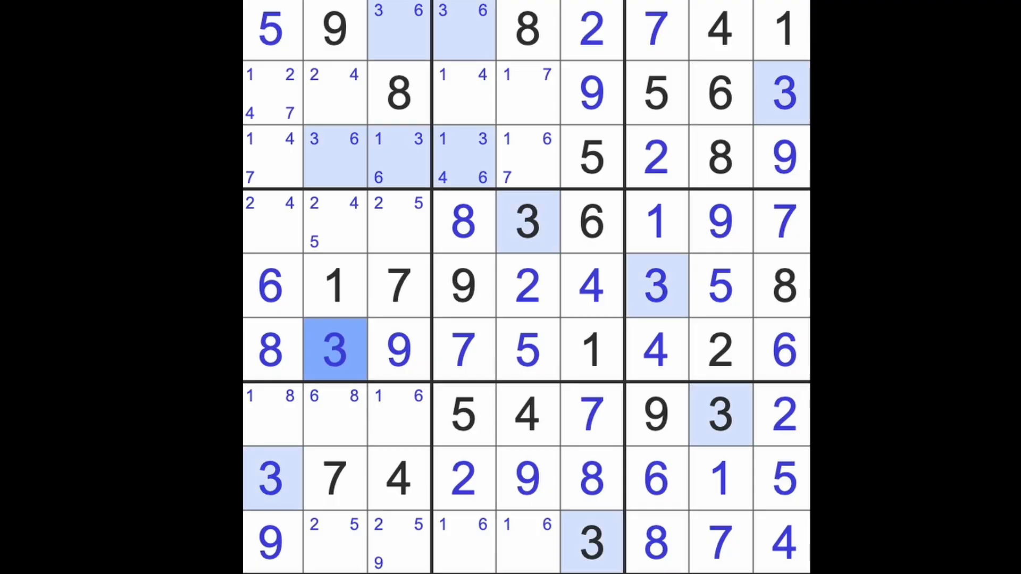
Enter 6 in the top-left block and 3 in the top-middle block
left_click(334, 158)
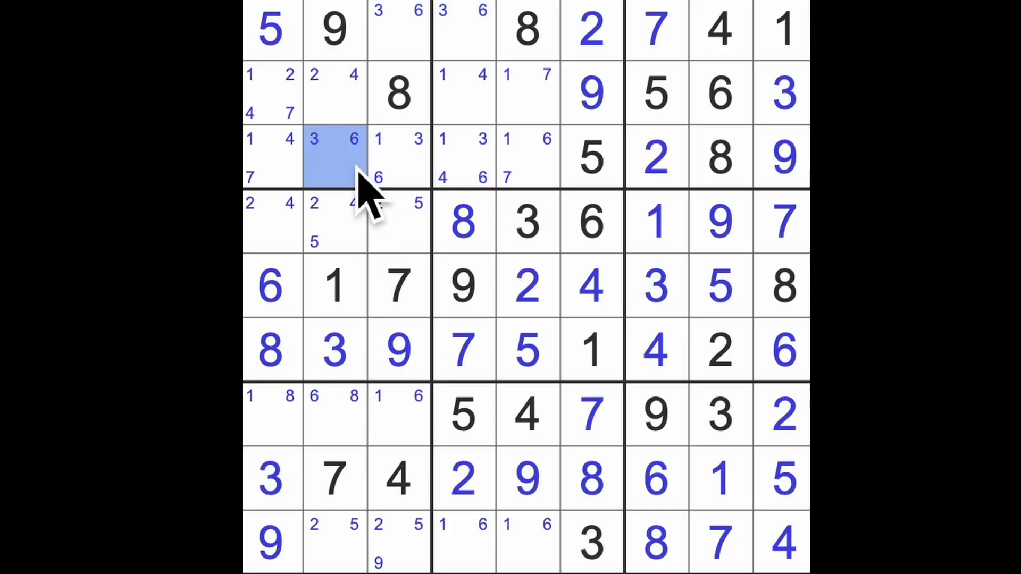
left_click(334, 158)
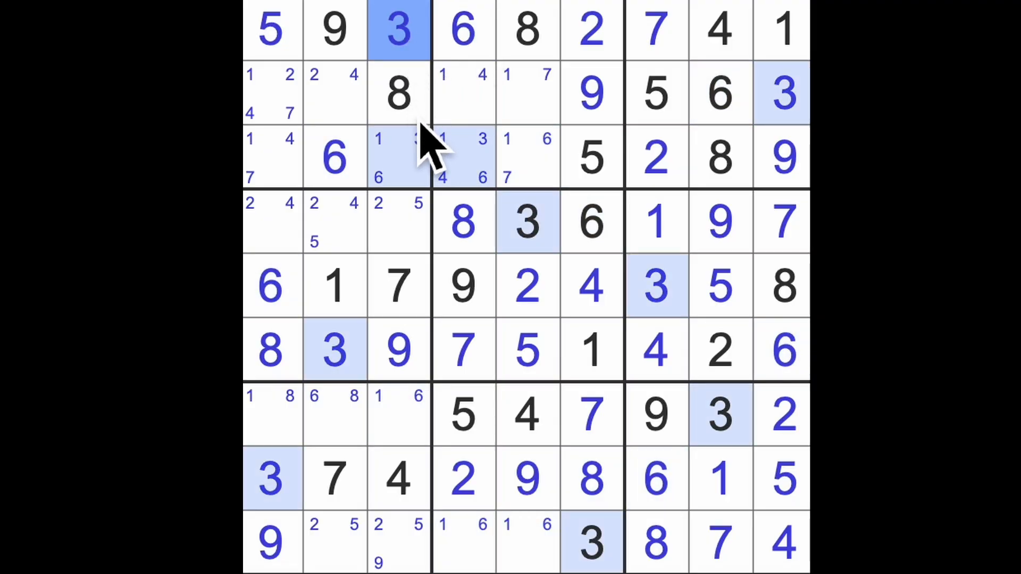
left_click(464, 158)
type("3")
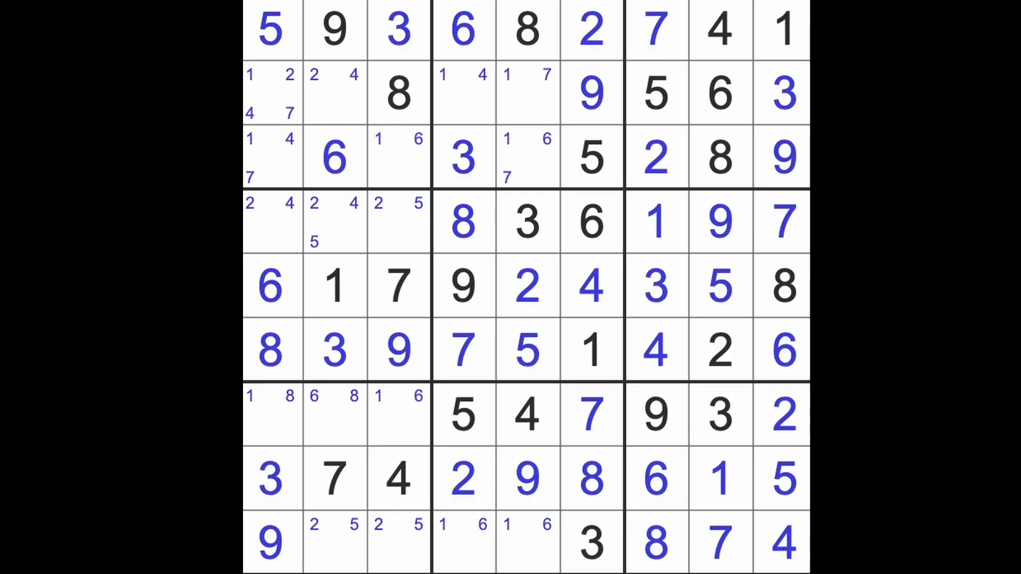
Enter 1, 8 and 6 in row 7's left block, then 1 in row 3 column 3
left_click(334, 416)
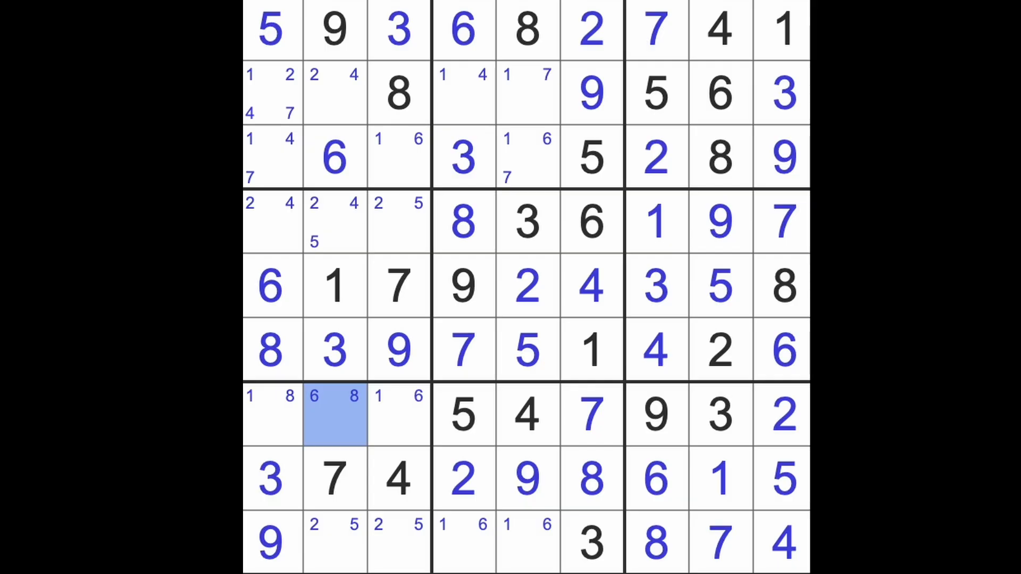
left_click(334, 415)
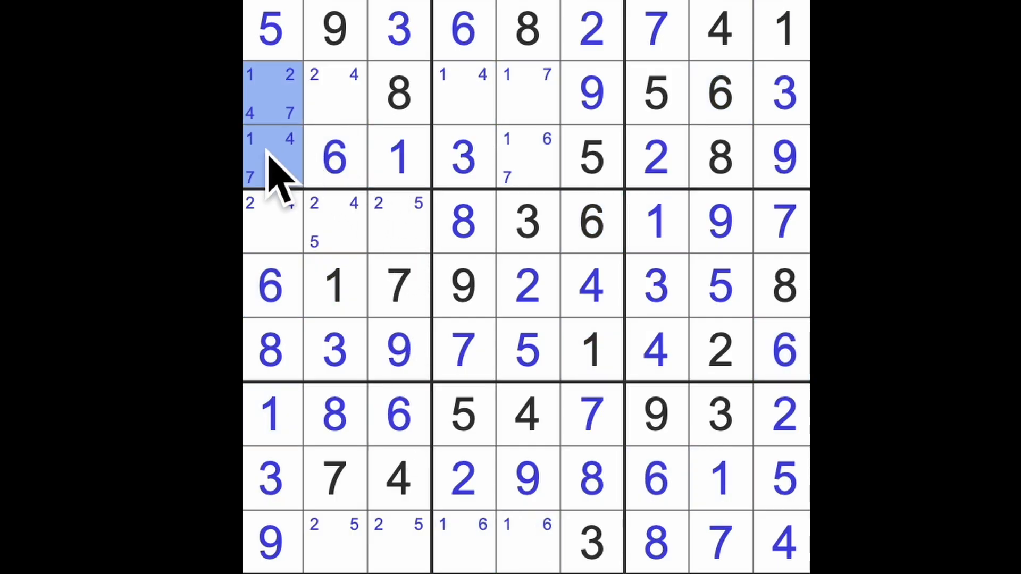
left_click(528, 158)
type("7")
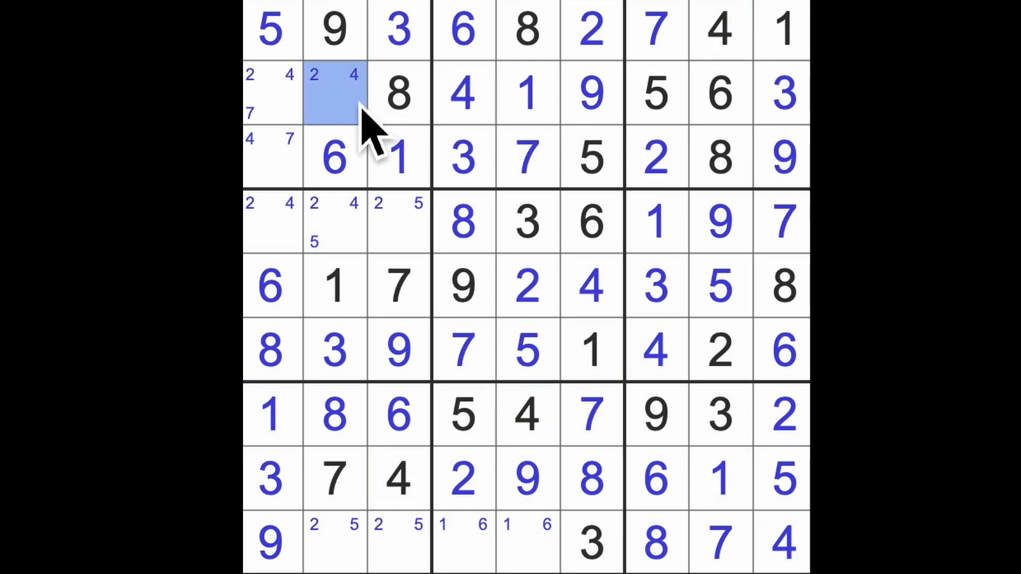
Enter 2 in row 2 column 2, then 7, 4 and 2 down column 1
left_click(335, 93)
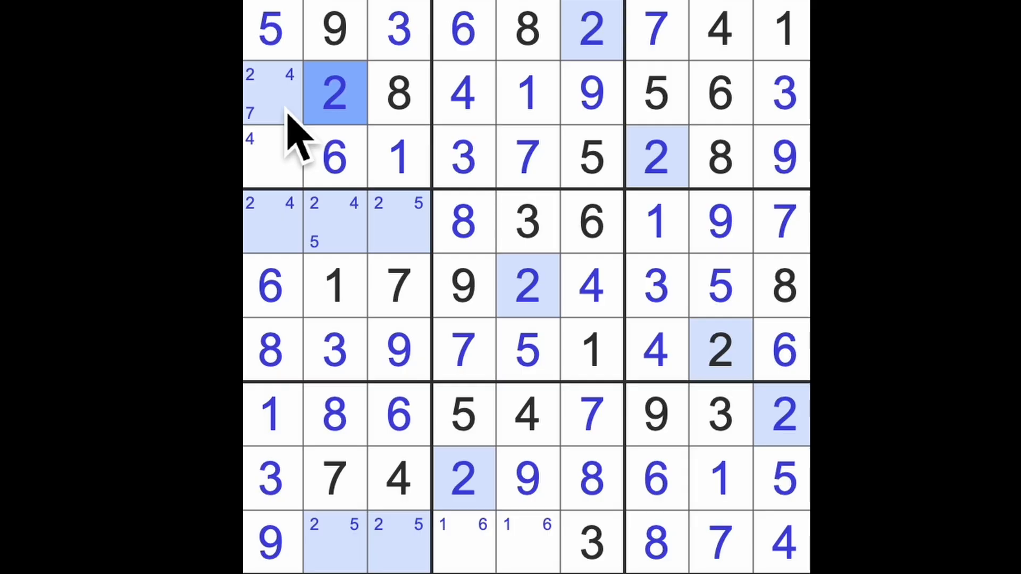
left_click(271, 94)
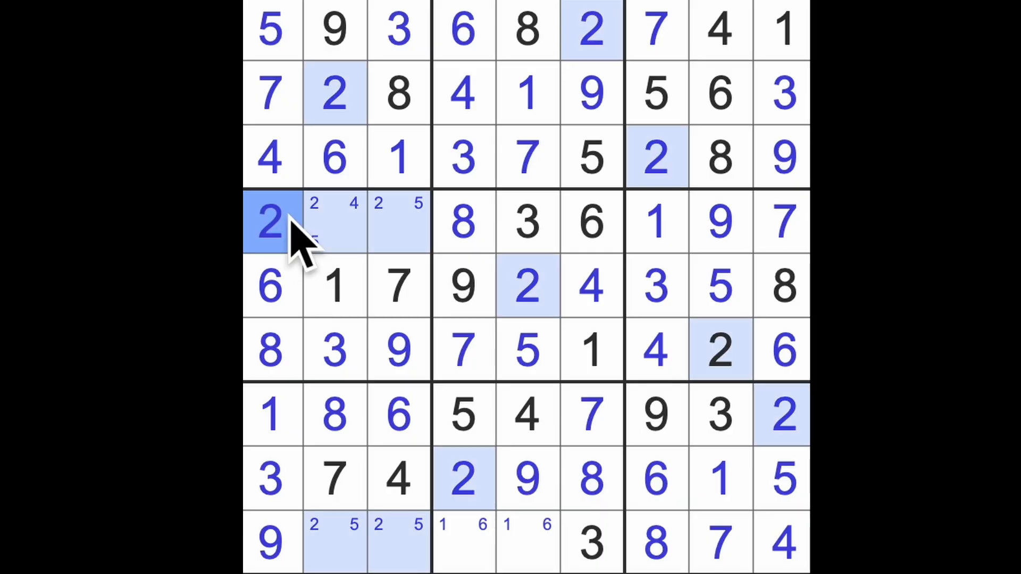
Enter 4 and 5 in row 4, then 5 and 2 in the bottom row
left_click(398, 221)
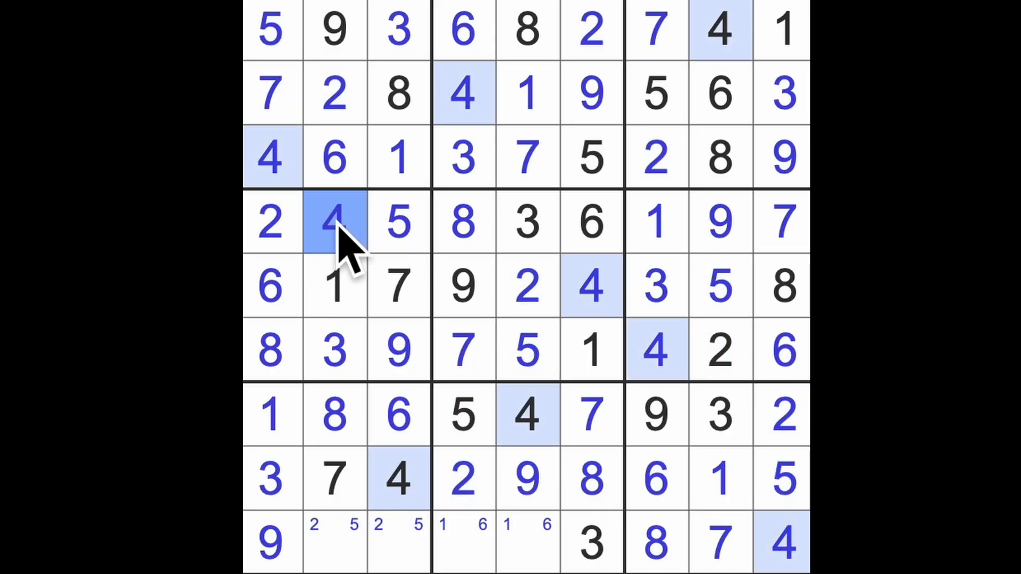
left_click(395, 541)
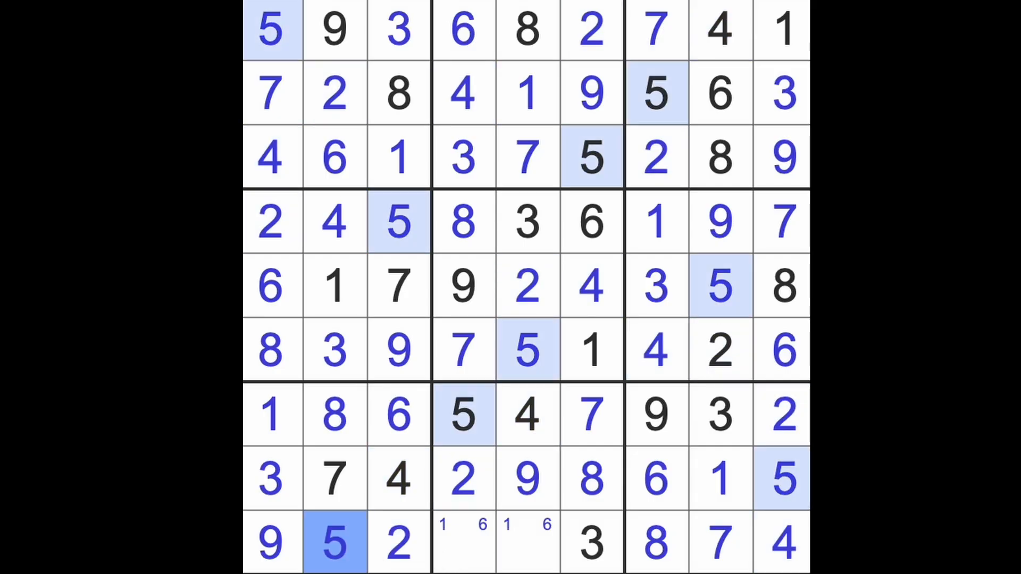
left_click(468, 546)
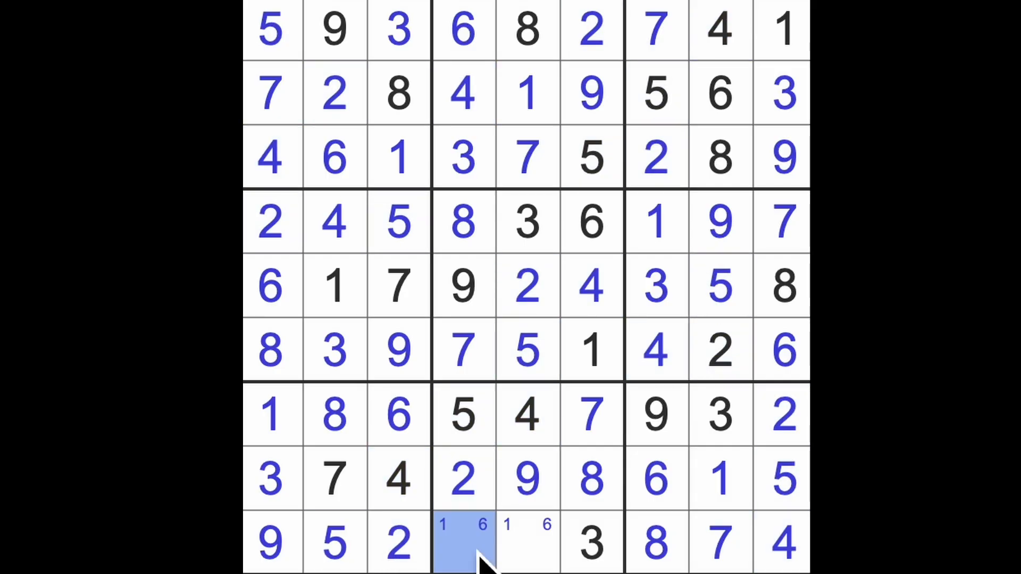